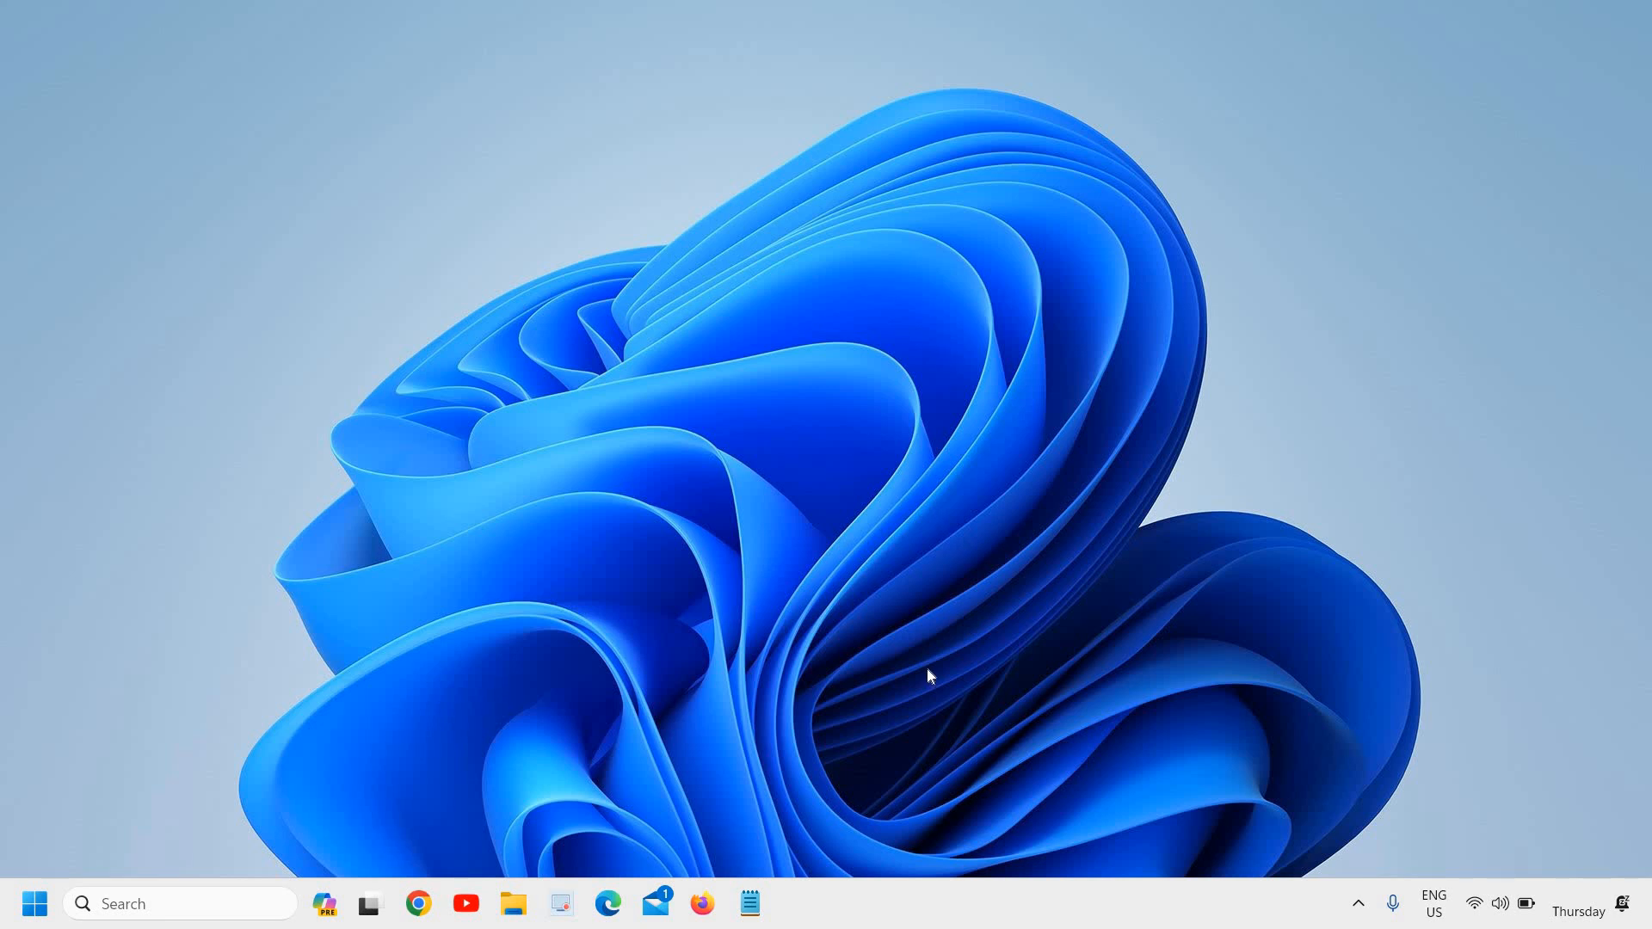
{"action": "mouse_move", "coordinate": [929, 672]}
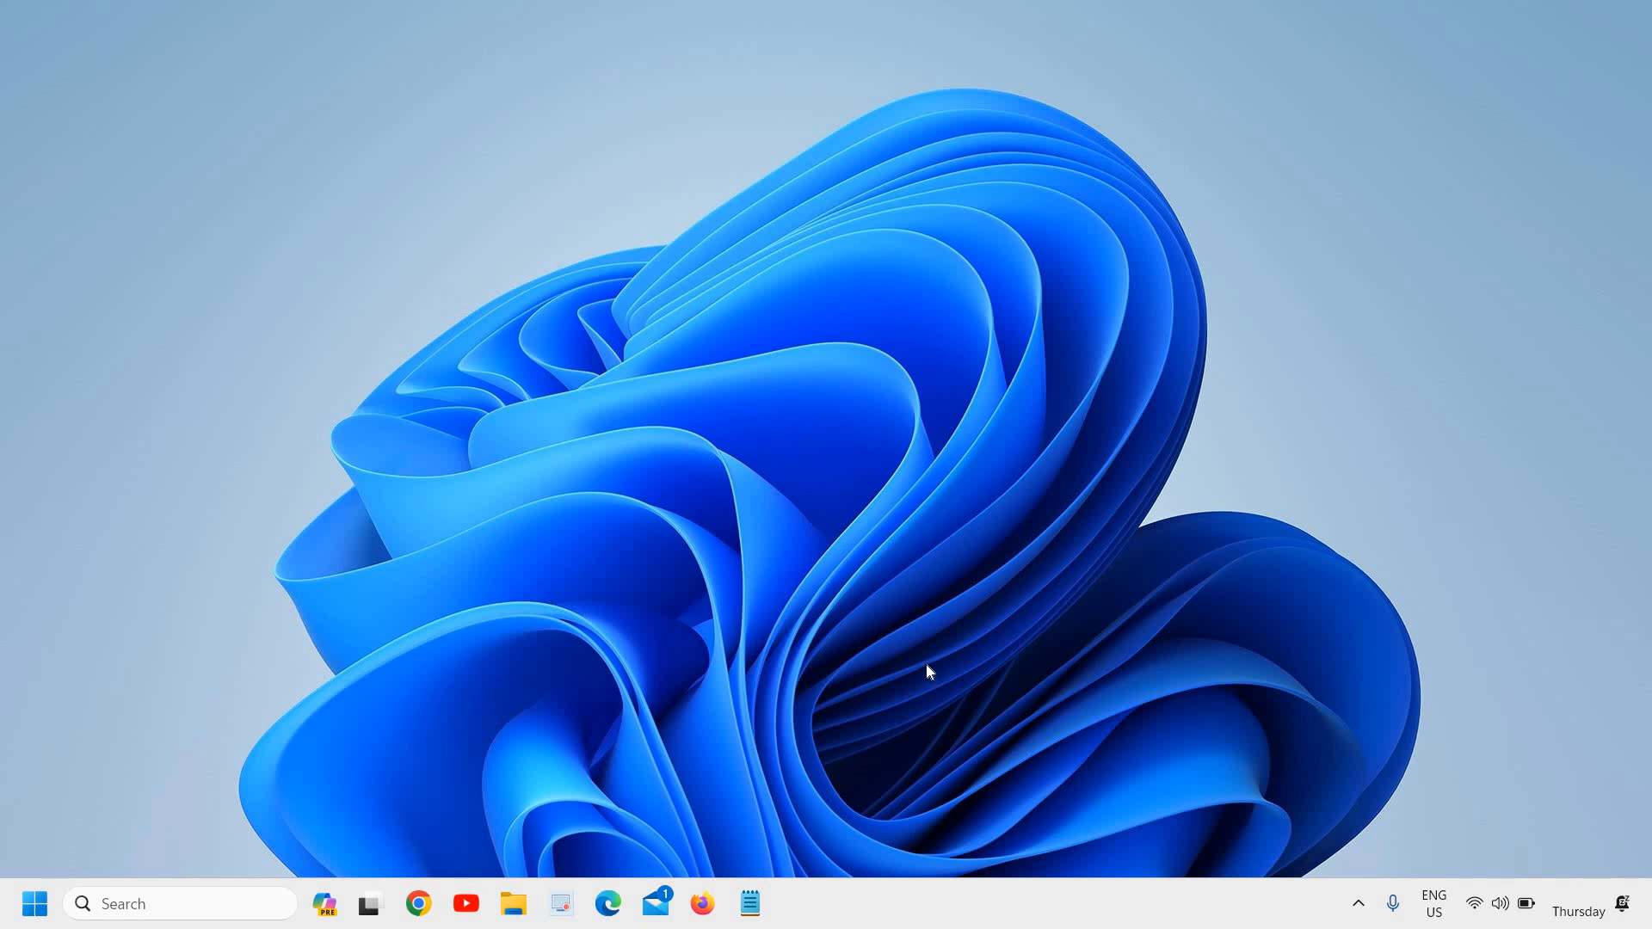
{"action": "mouse_move", "coordinate": [923, 662]}
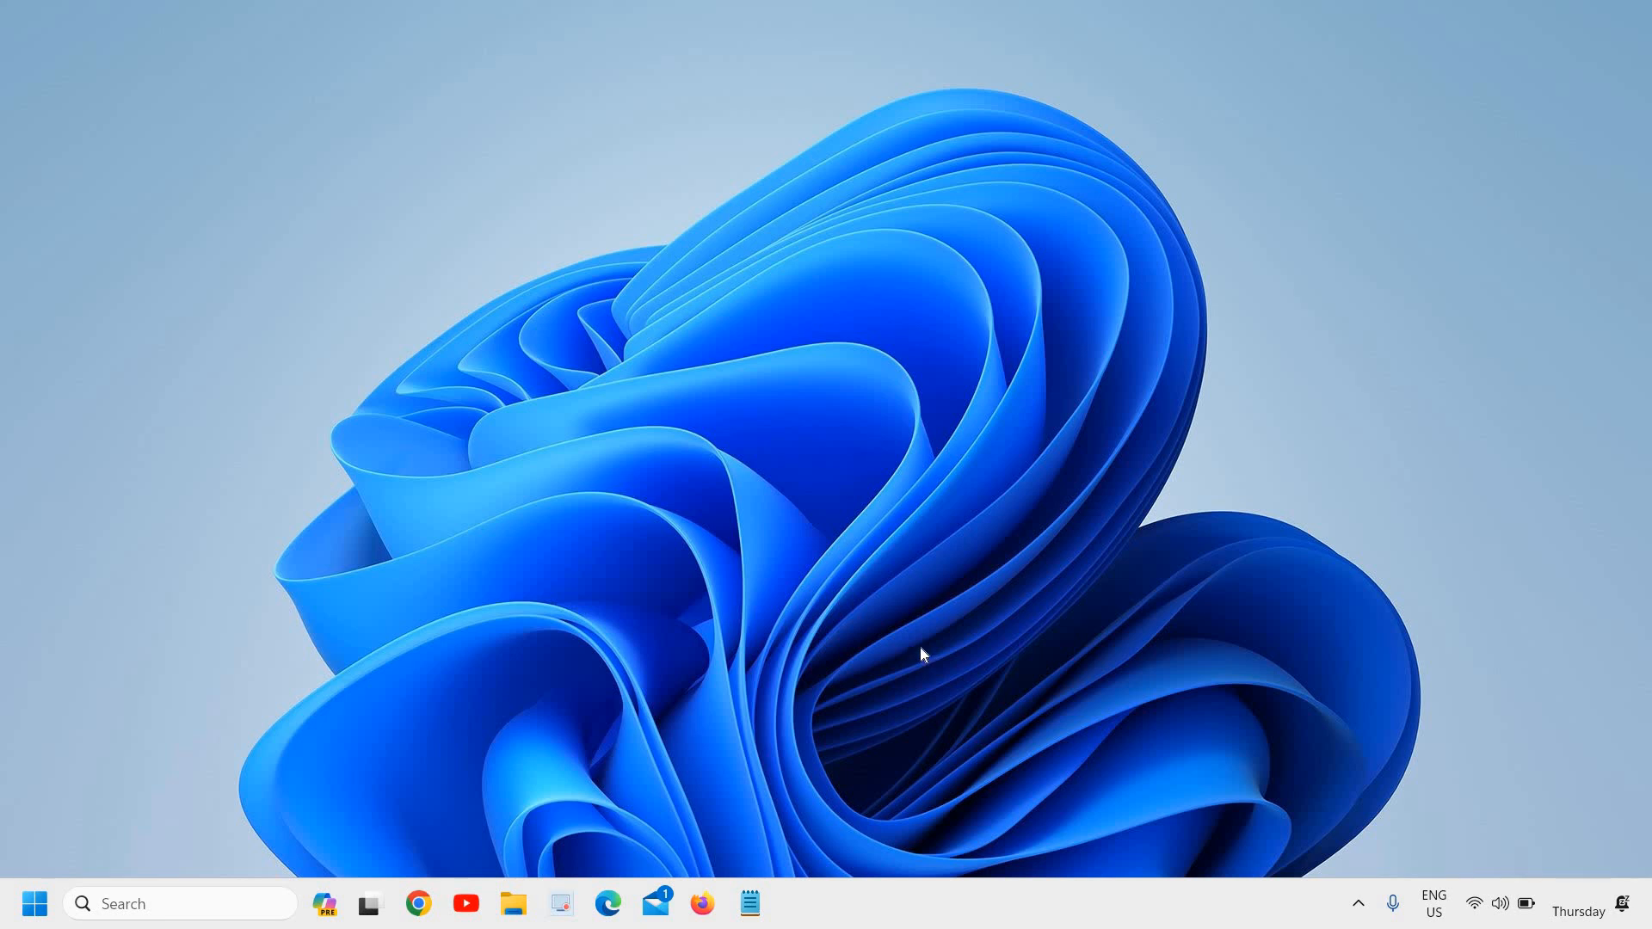
{"action": "mouse_move", "coordinate": [483, 624]}
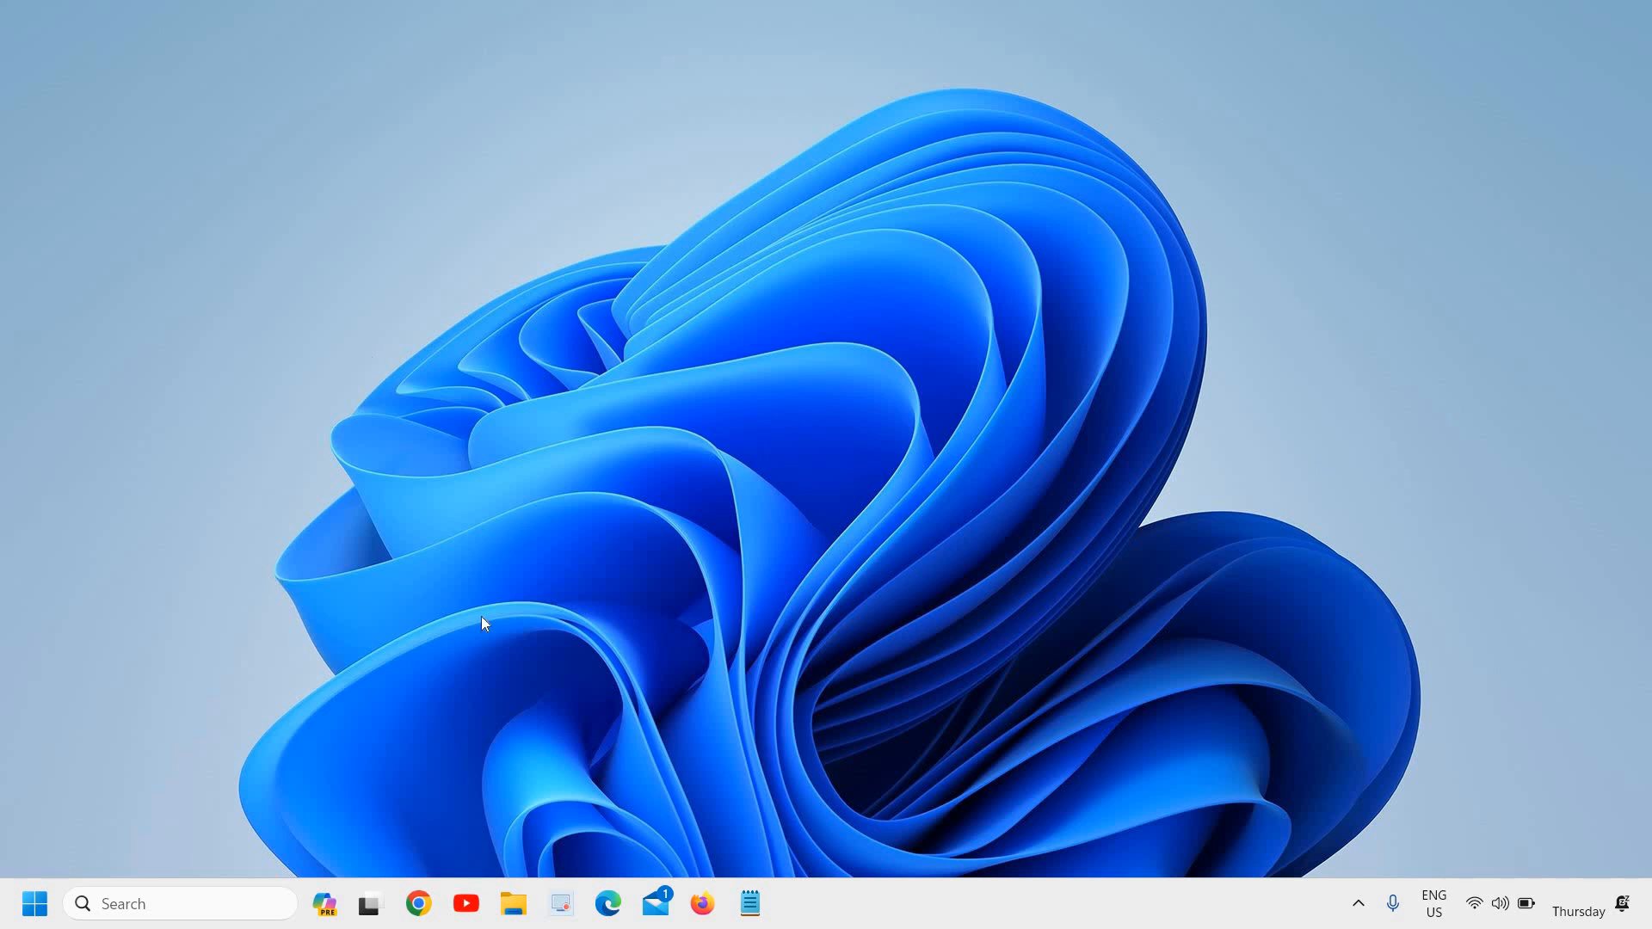
{"action": "mouse_move", "coordinate": [539, 240]}
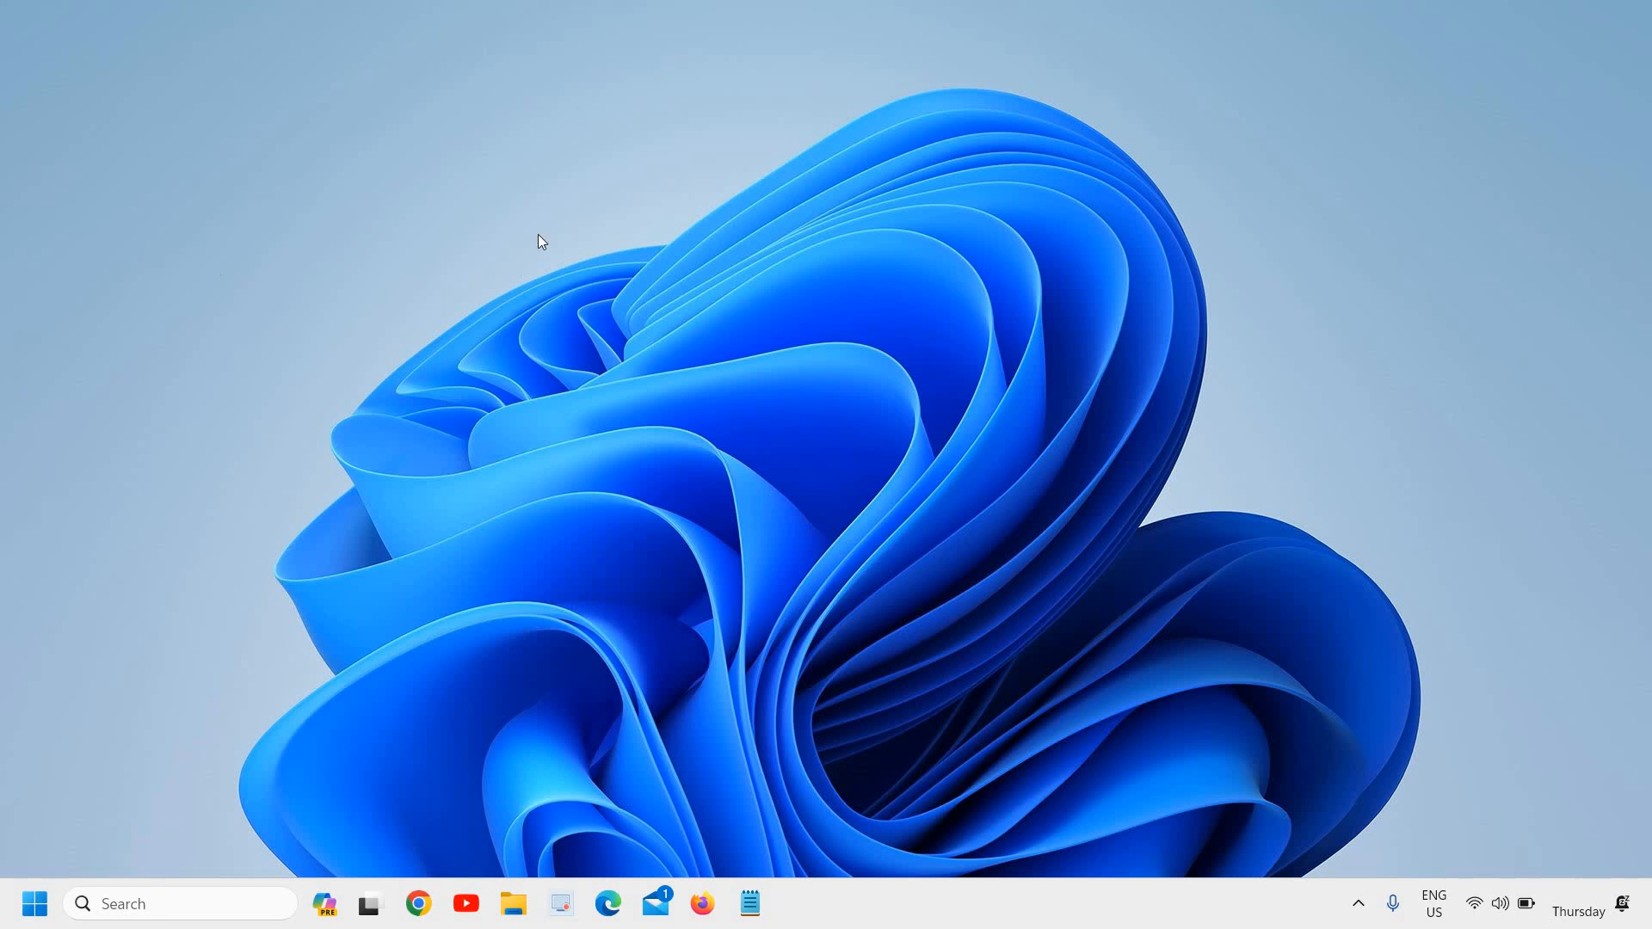
{"action": "mouse_move", "coordinate": [606, 503]}
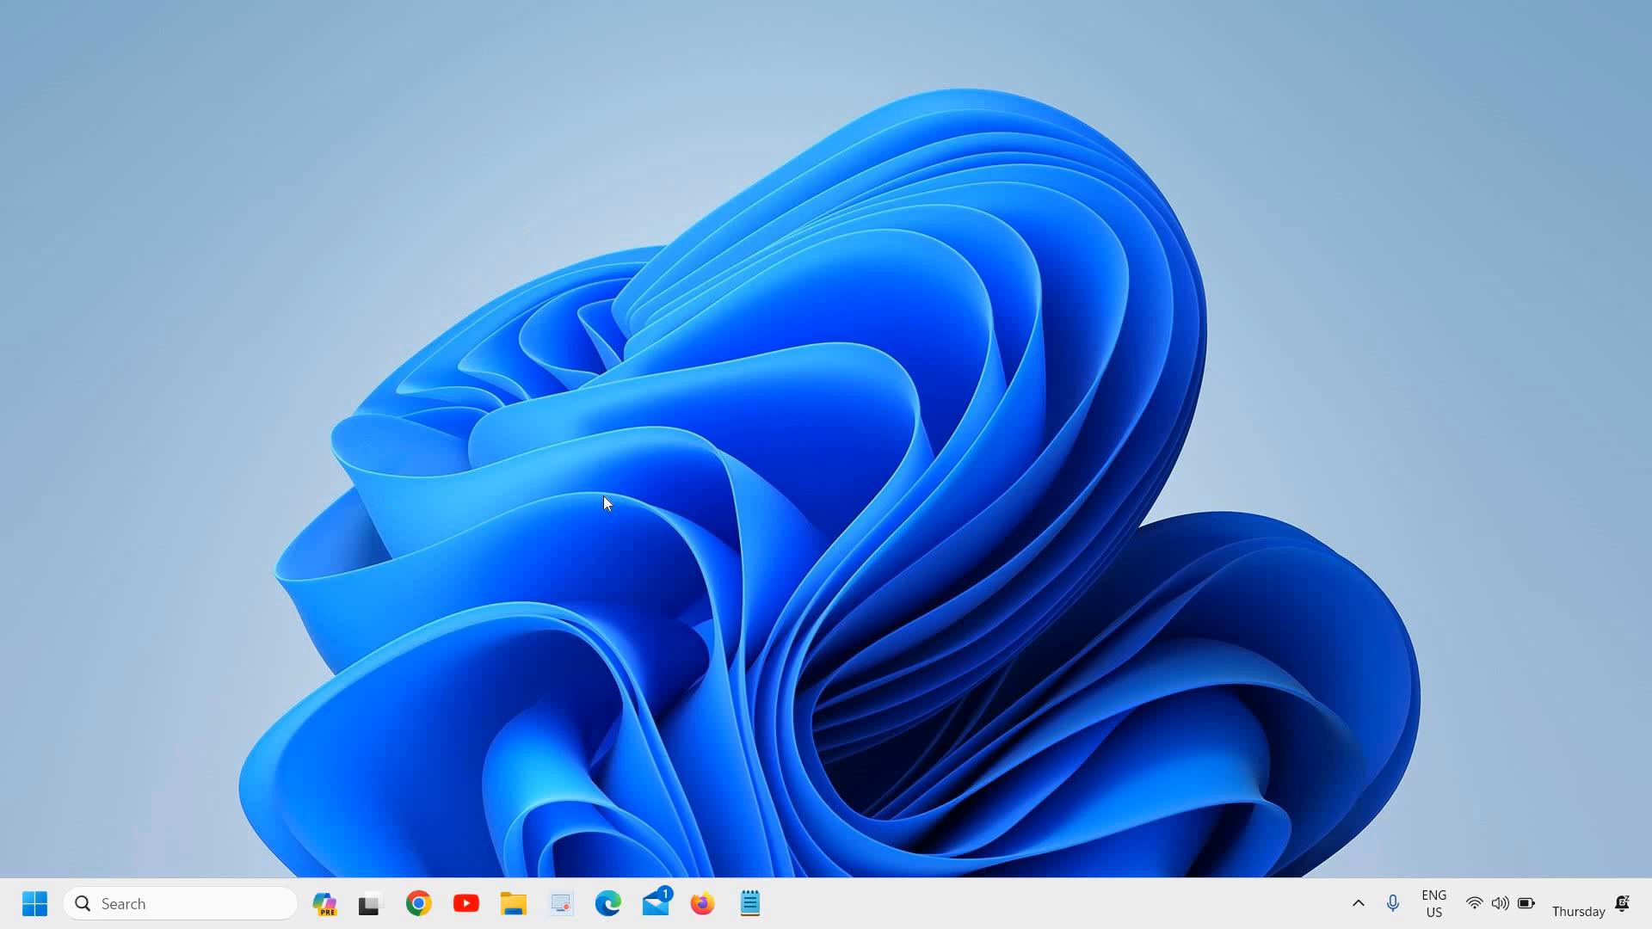
{"action": "mouse_move", "coordinate": [590, 182]}
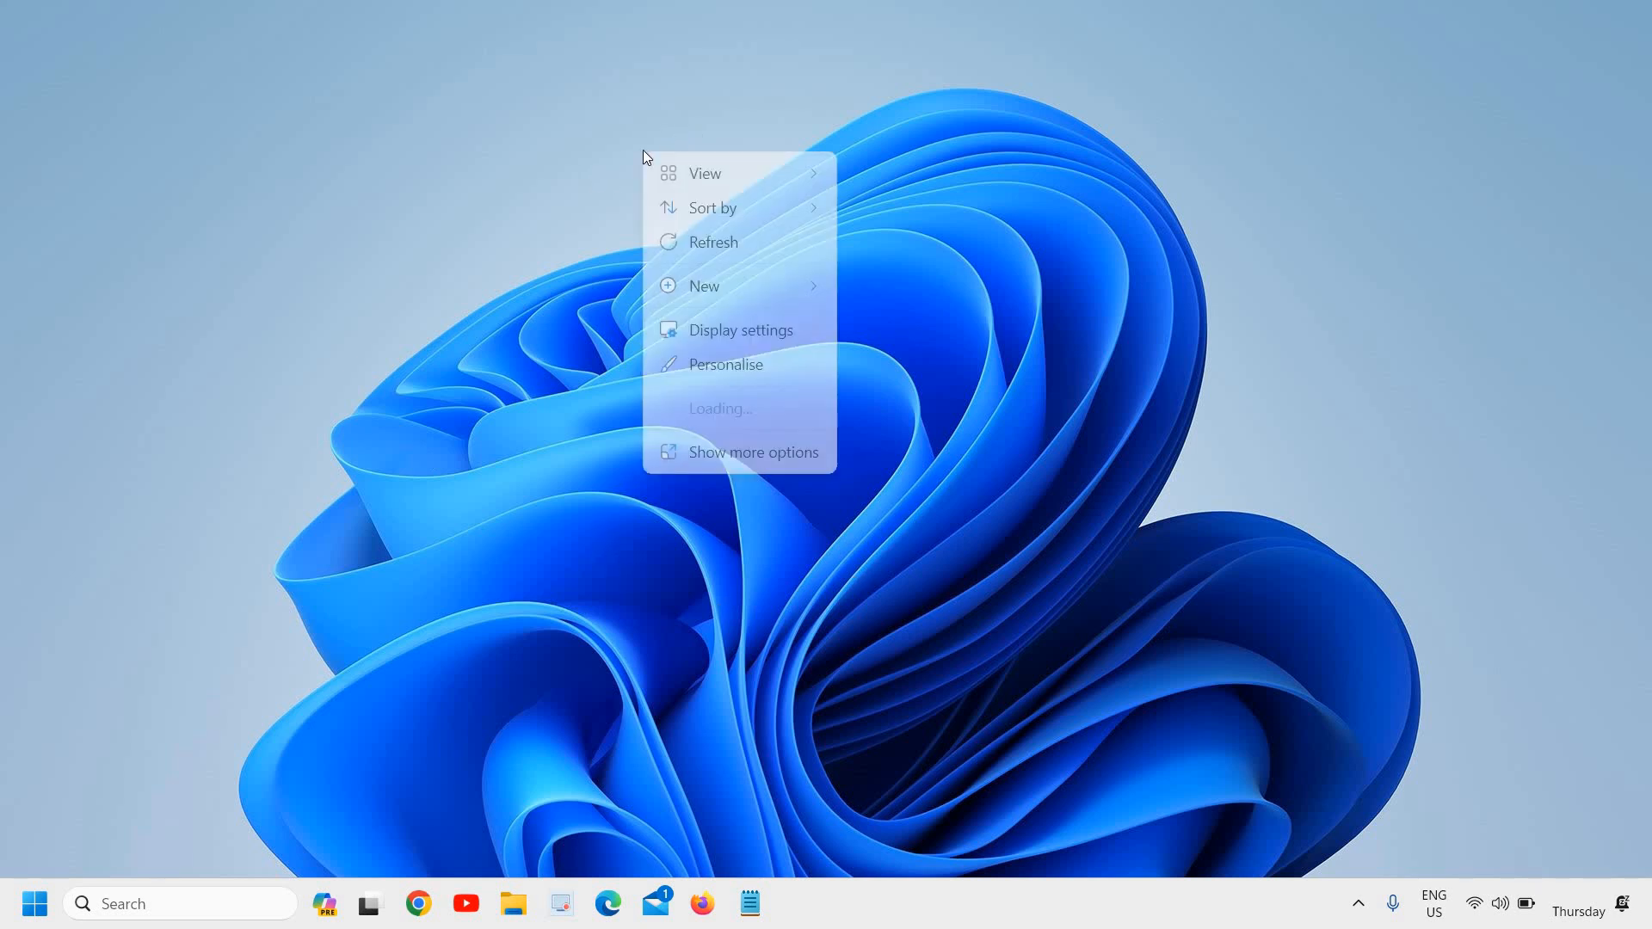
- Open the desktop context menu's View submenu showing icon size and visibility options
{"action": "left_click", "coordinate": [703, 173]}
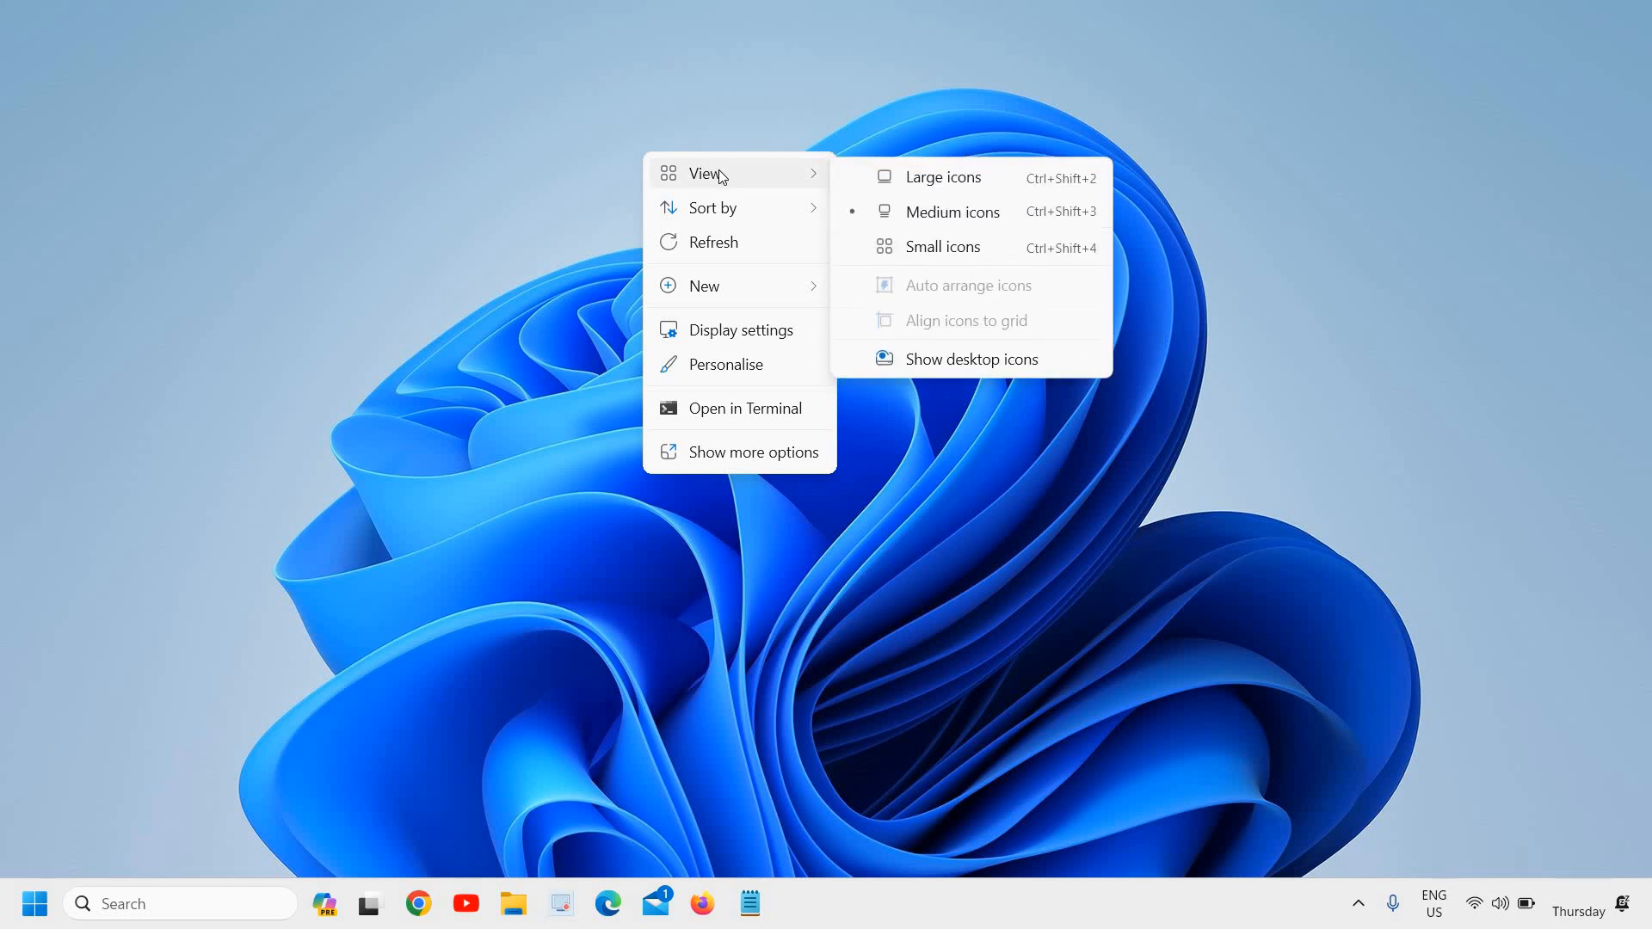
{"action": "mouse_move", "coordinate": [914, 363]}
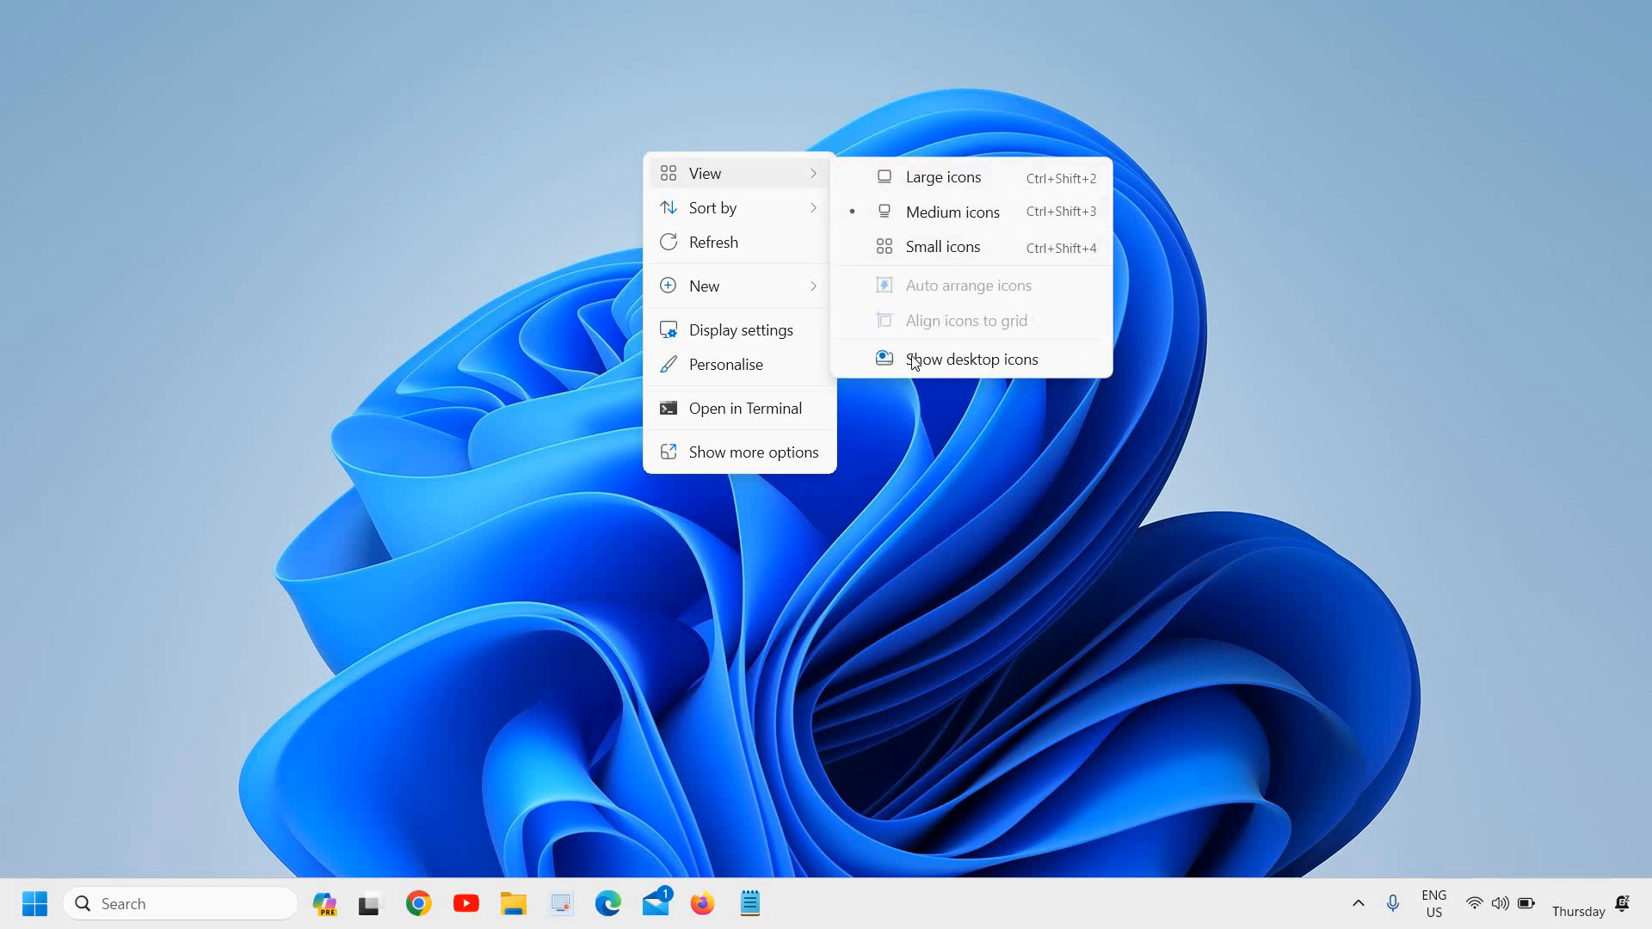
{"action": "mouse_move", "coordinate": [927, 369]}
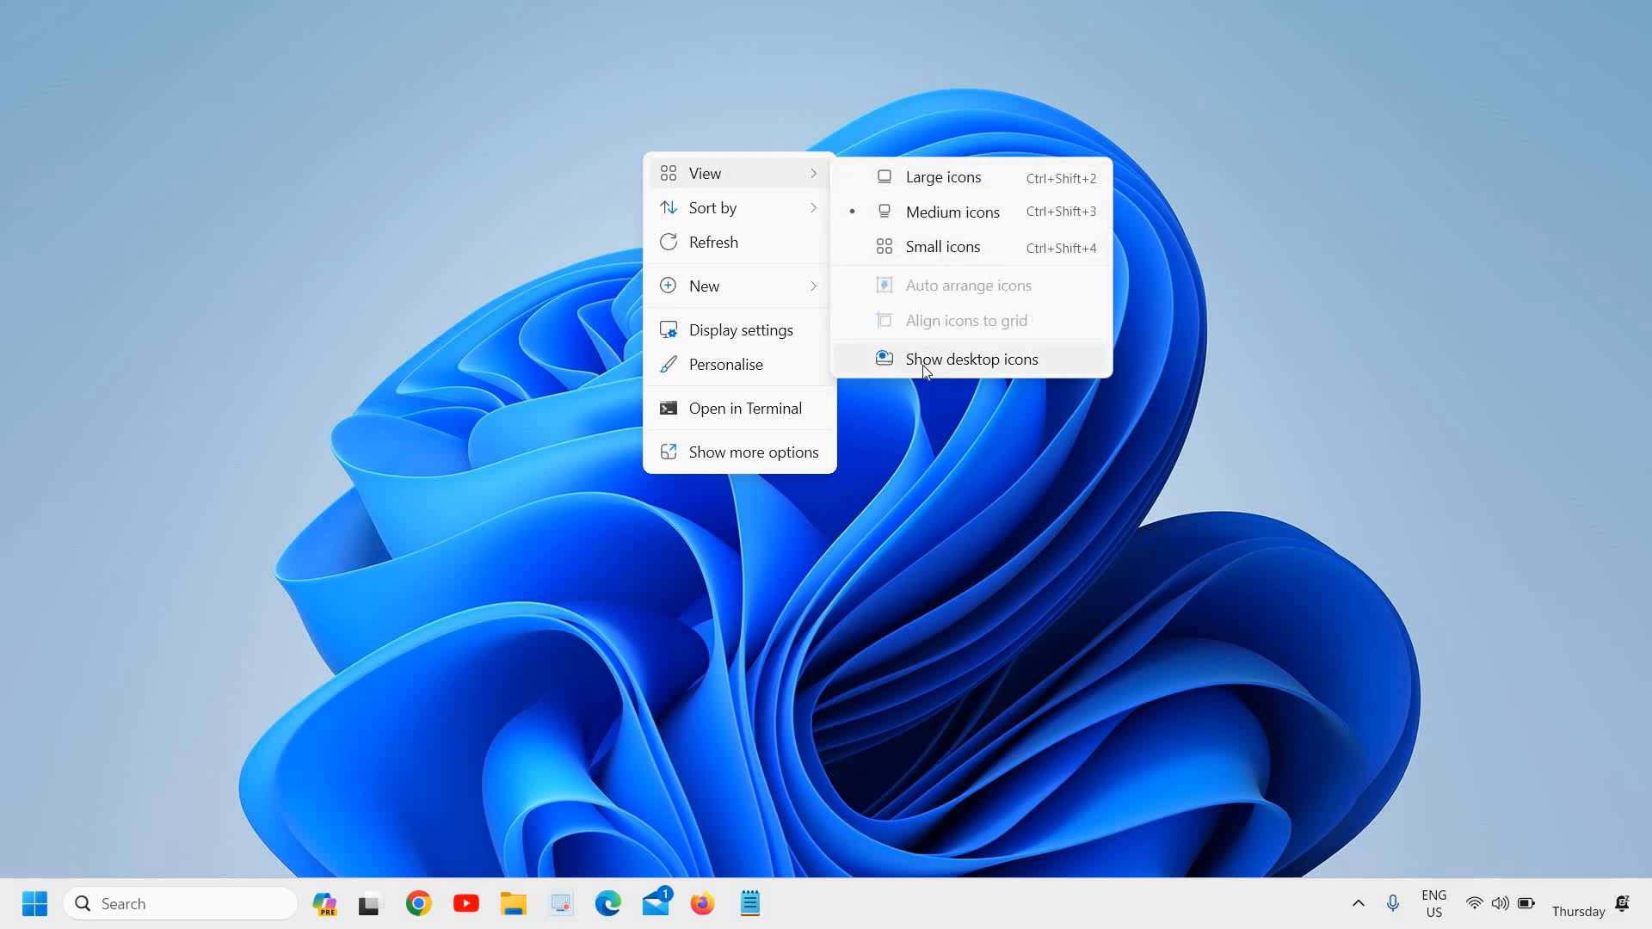
- Turn on Show desktop icons, then reopen the desktop context menu
{"action": "left_click", "coordinate": [970, 359]}
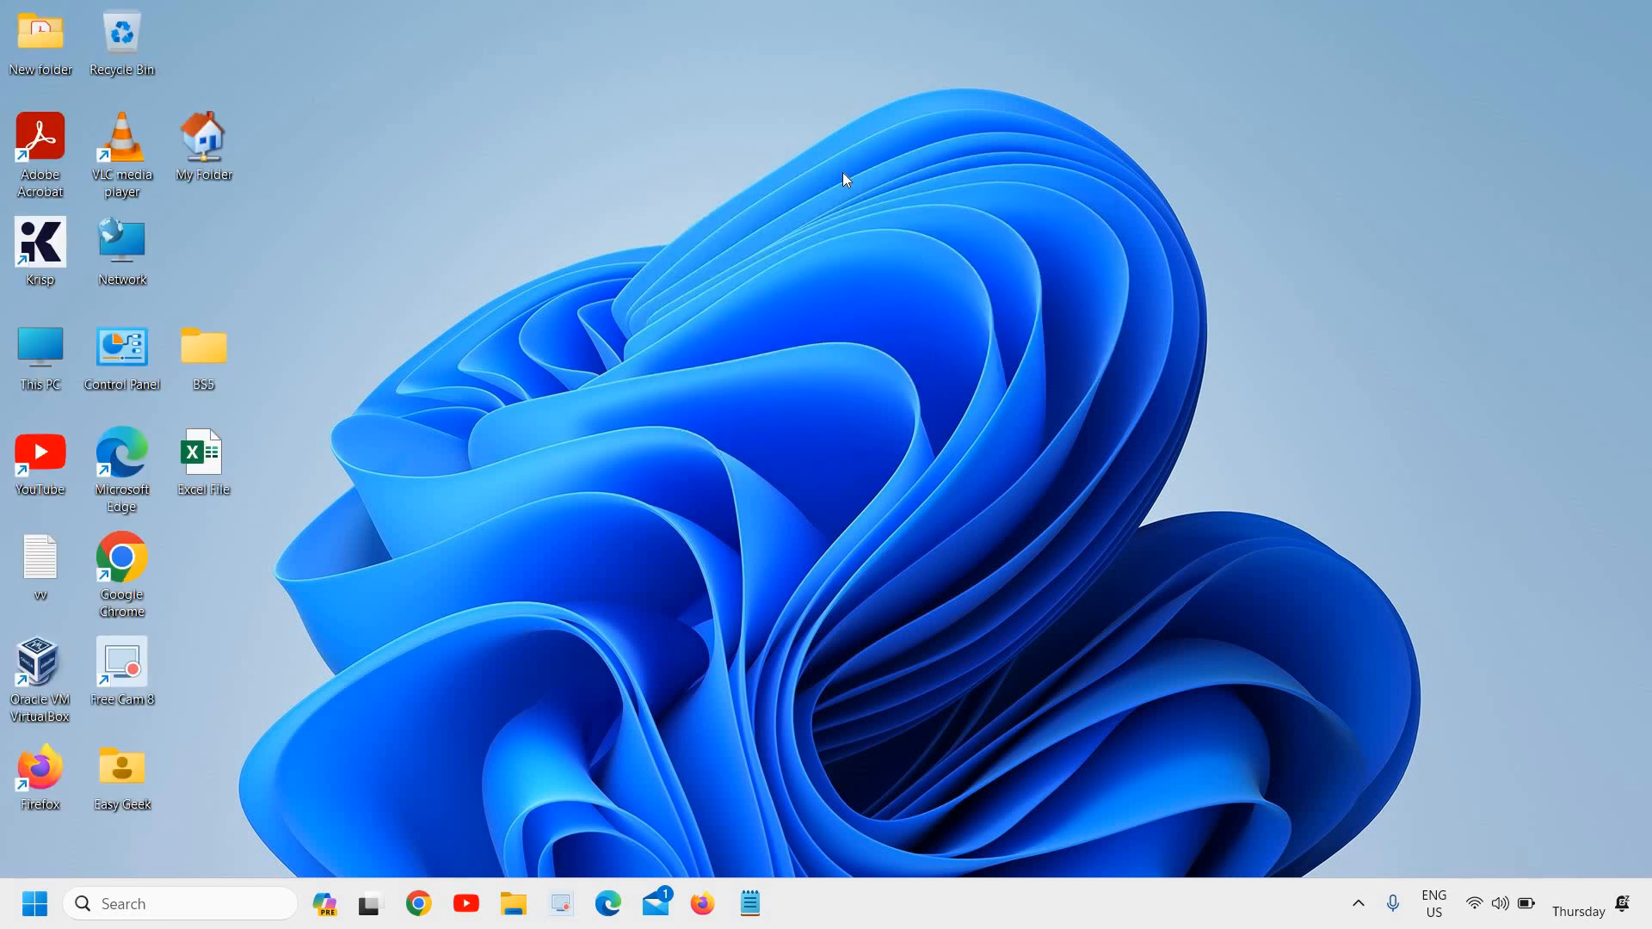
{"action": "right_click", "coordinate": [843, 179]}
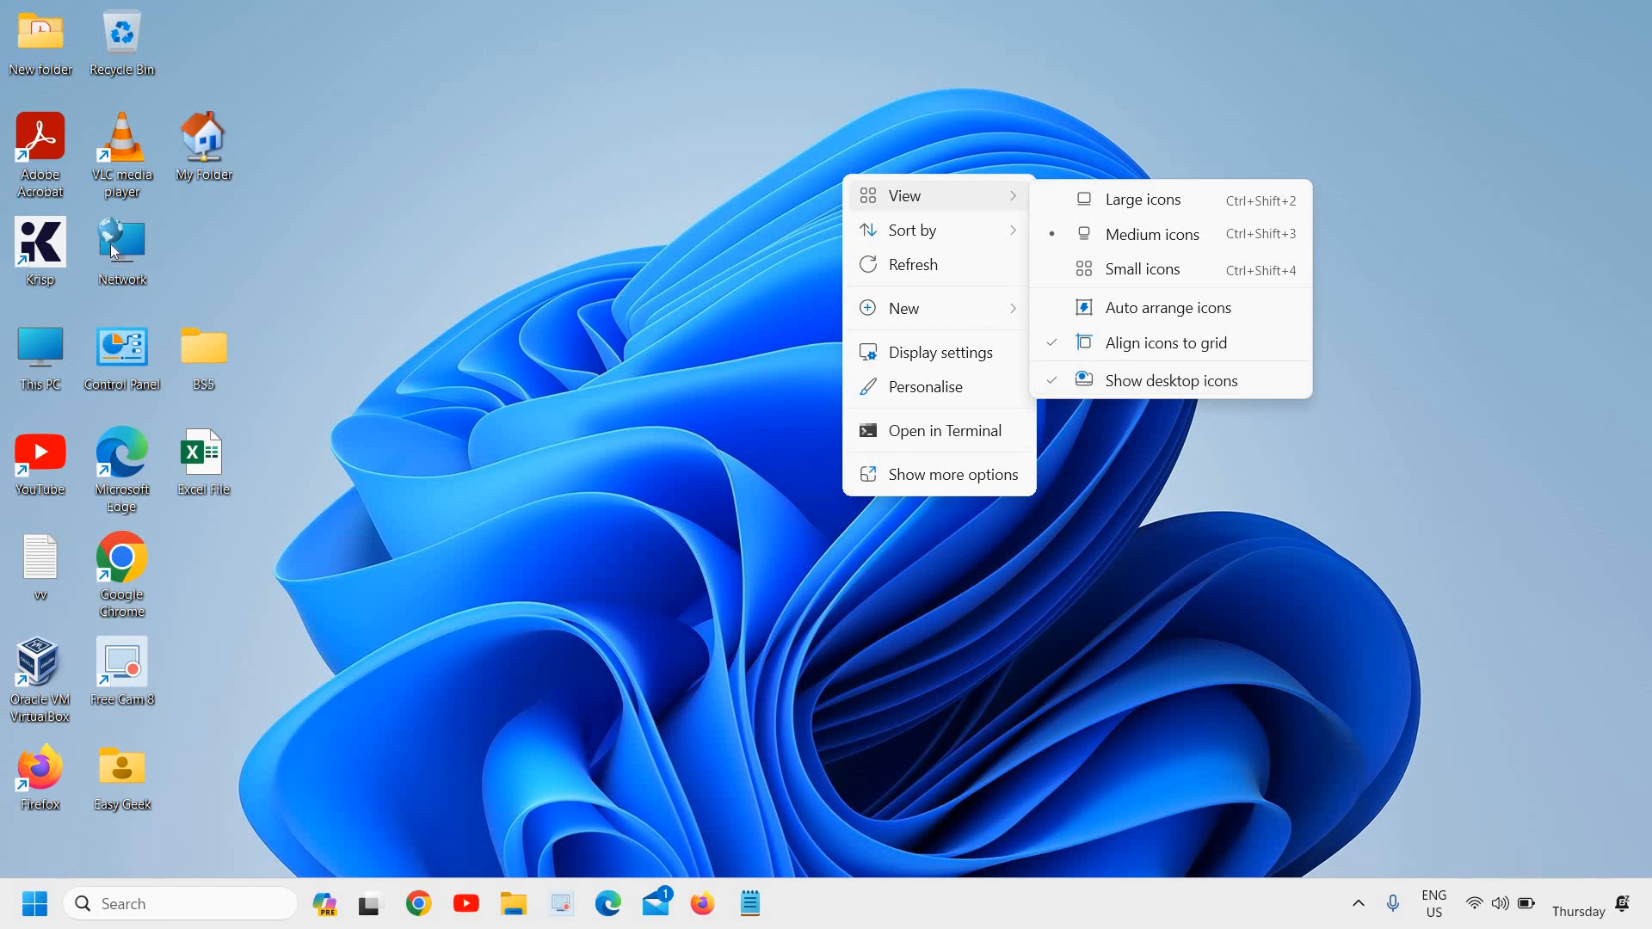
{"action": "mouse_move", "coordinate": [881, 99]}
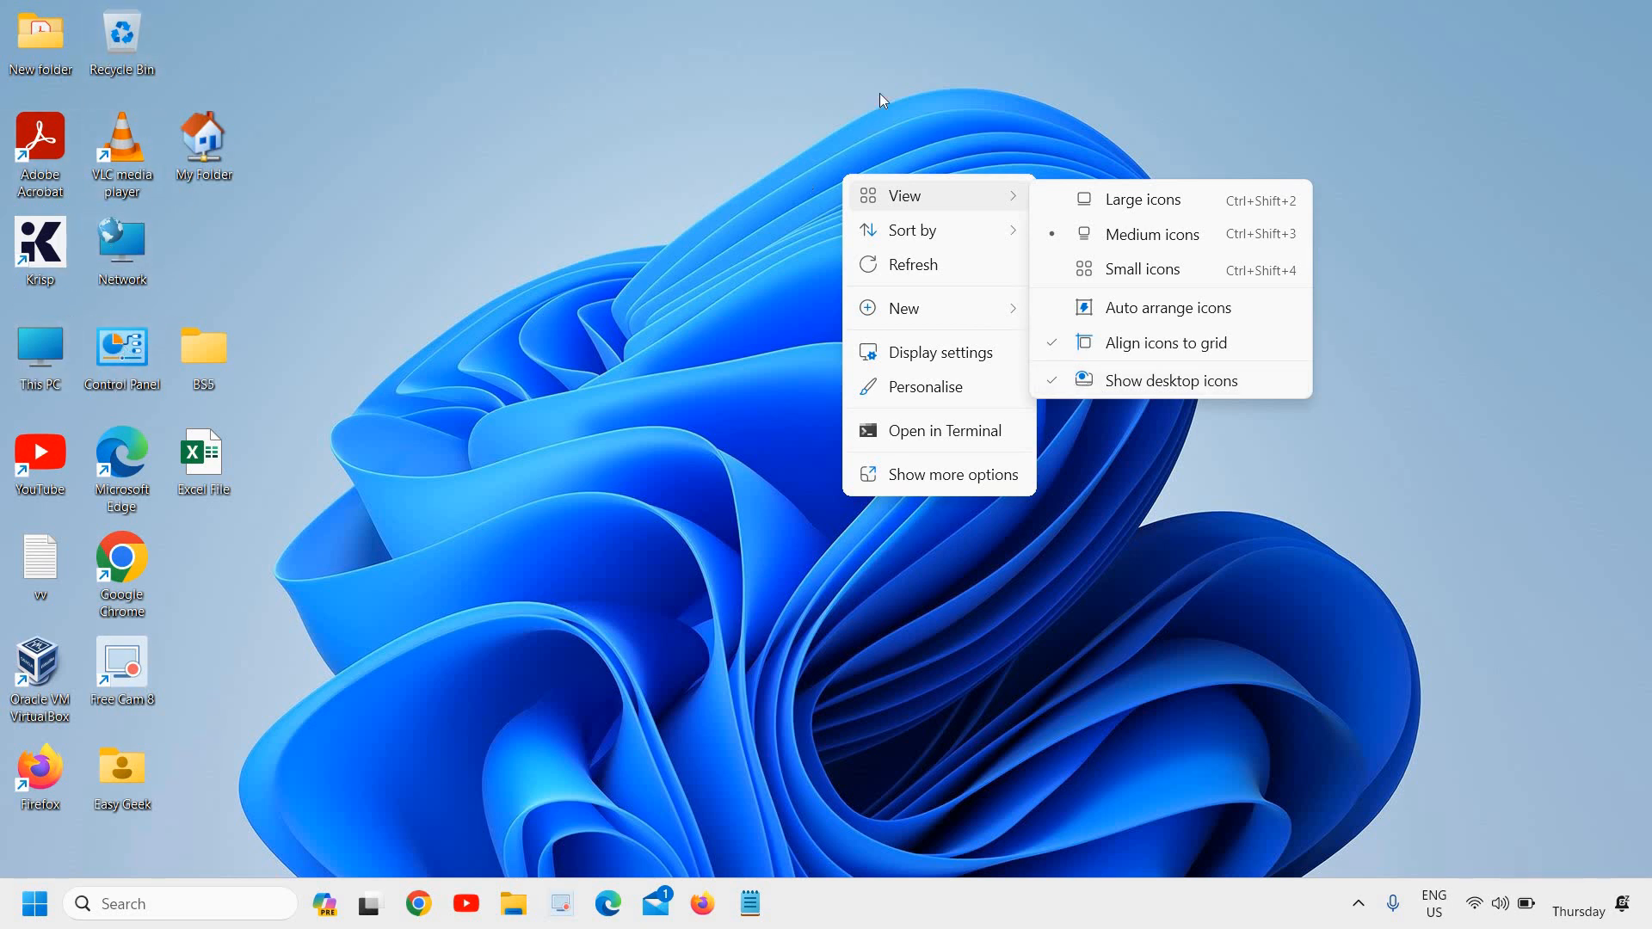
{"action": "mouse_move", "coordinate": [1231, 240]}
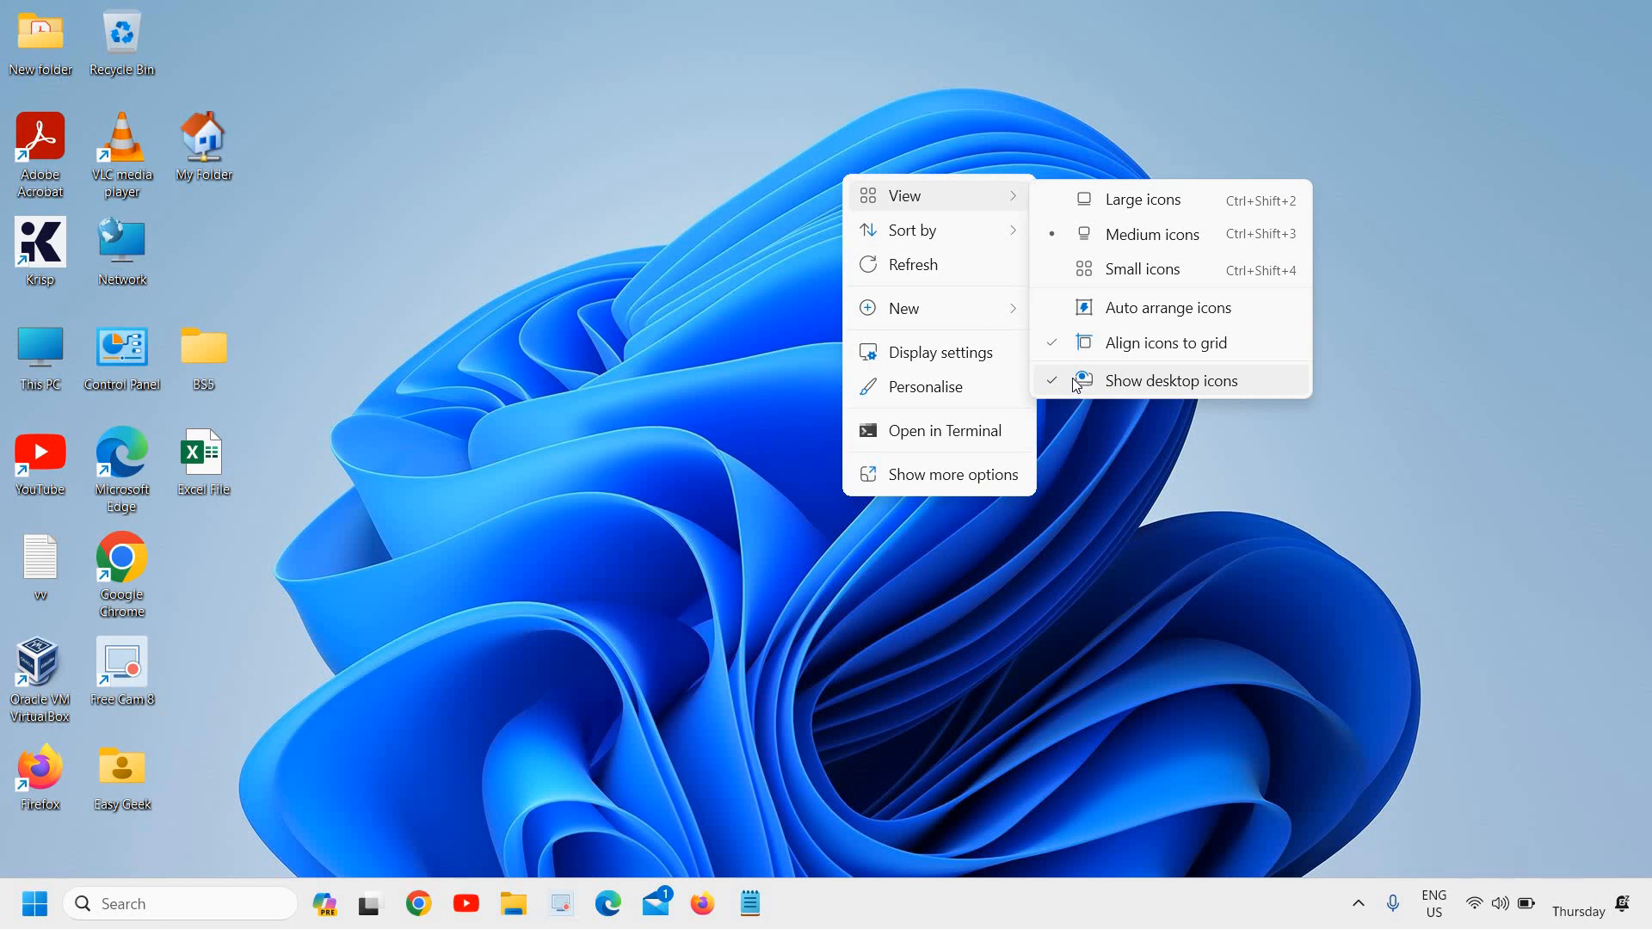
- Uncheck Show desktop icons so only the blue wallpaper and taskbar remain
{"action": "left_click", "coordinate": [1168, 380]}
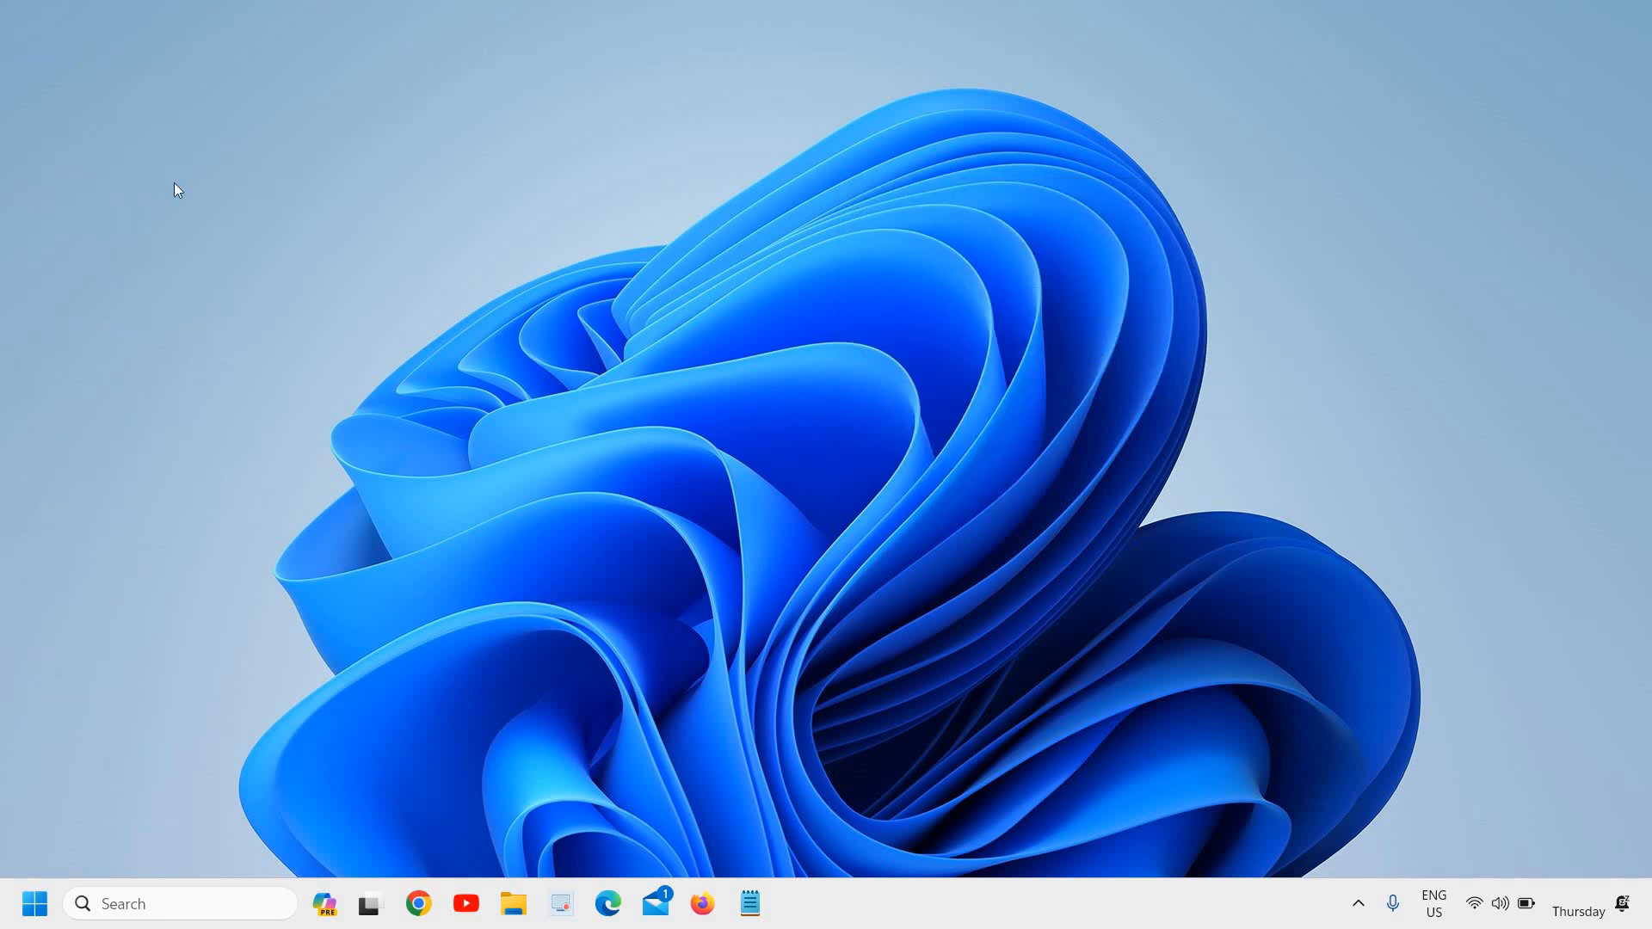
{"action": "mouse_move", "coordinate": [1559, 717]}
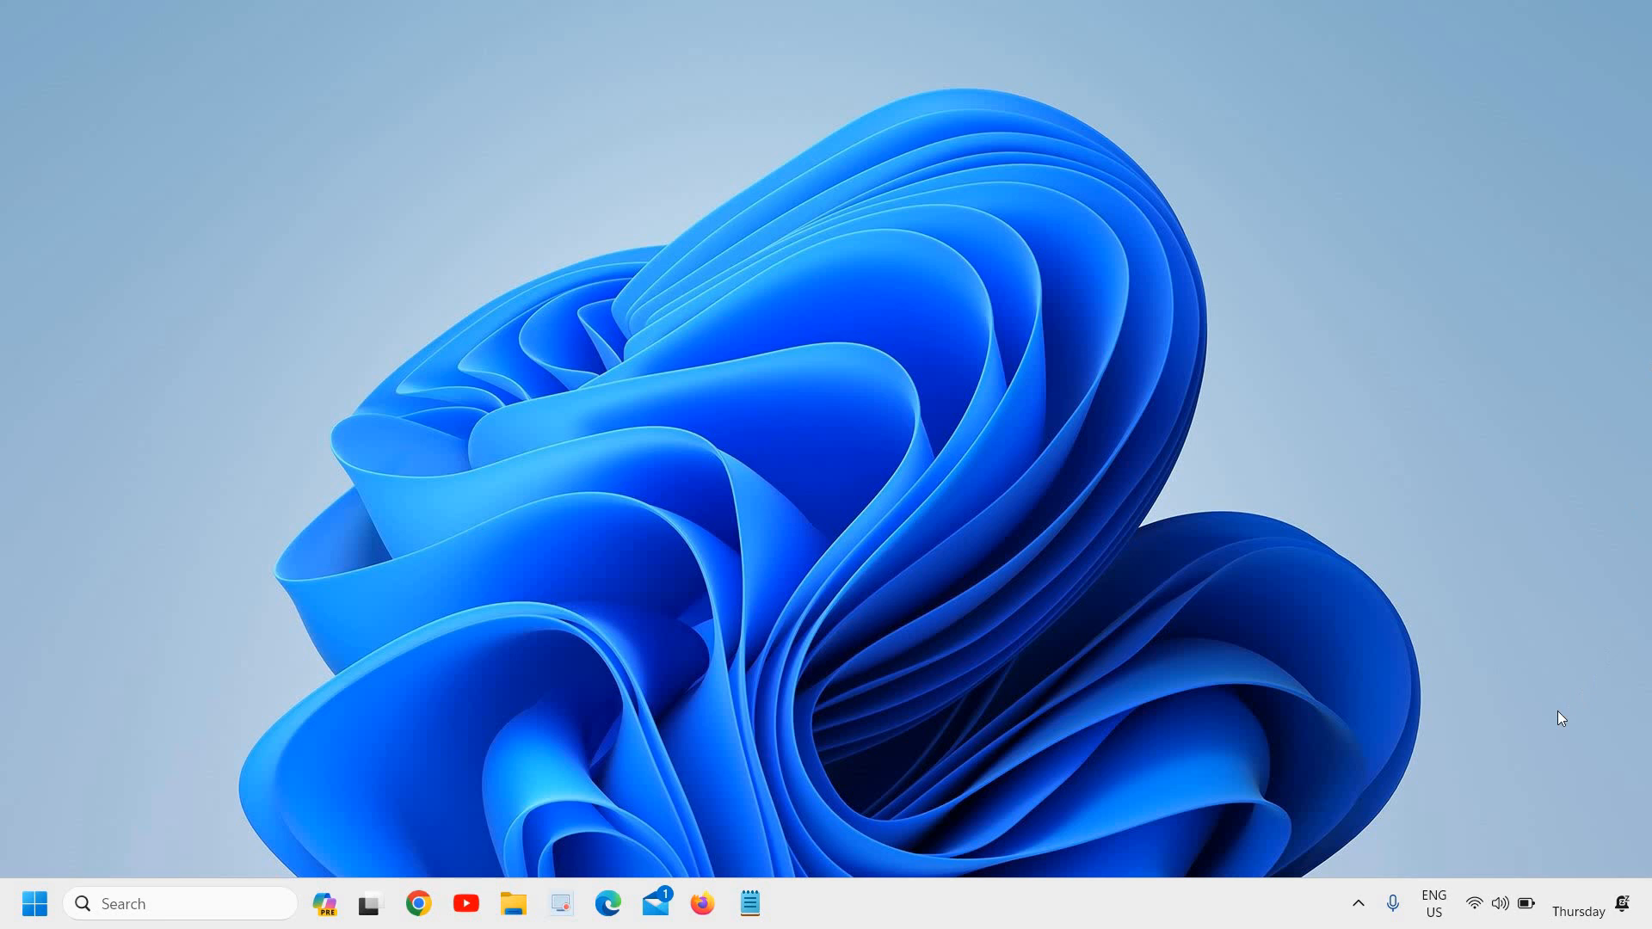
{"action": "mouse_move", "coordinate": [831, 162]}
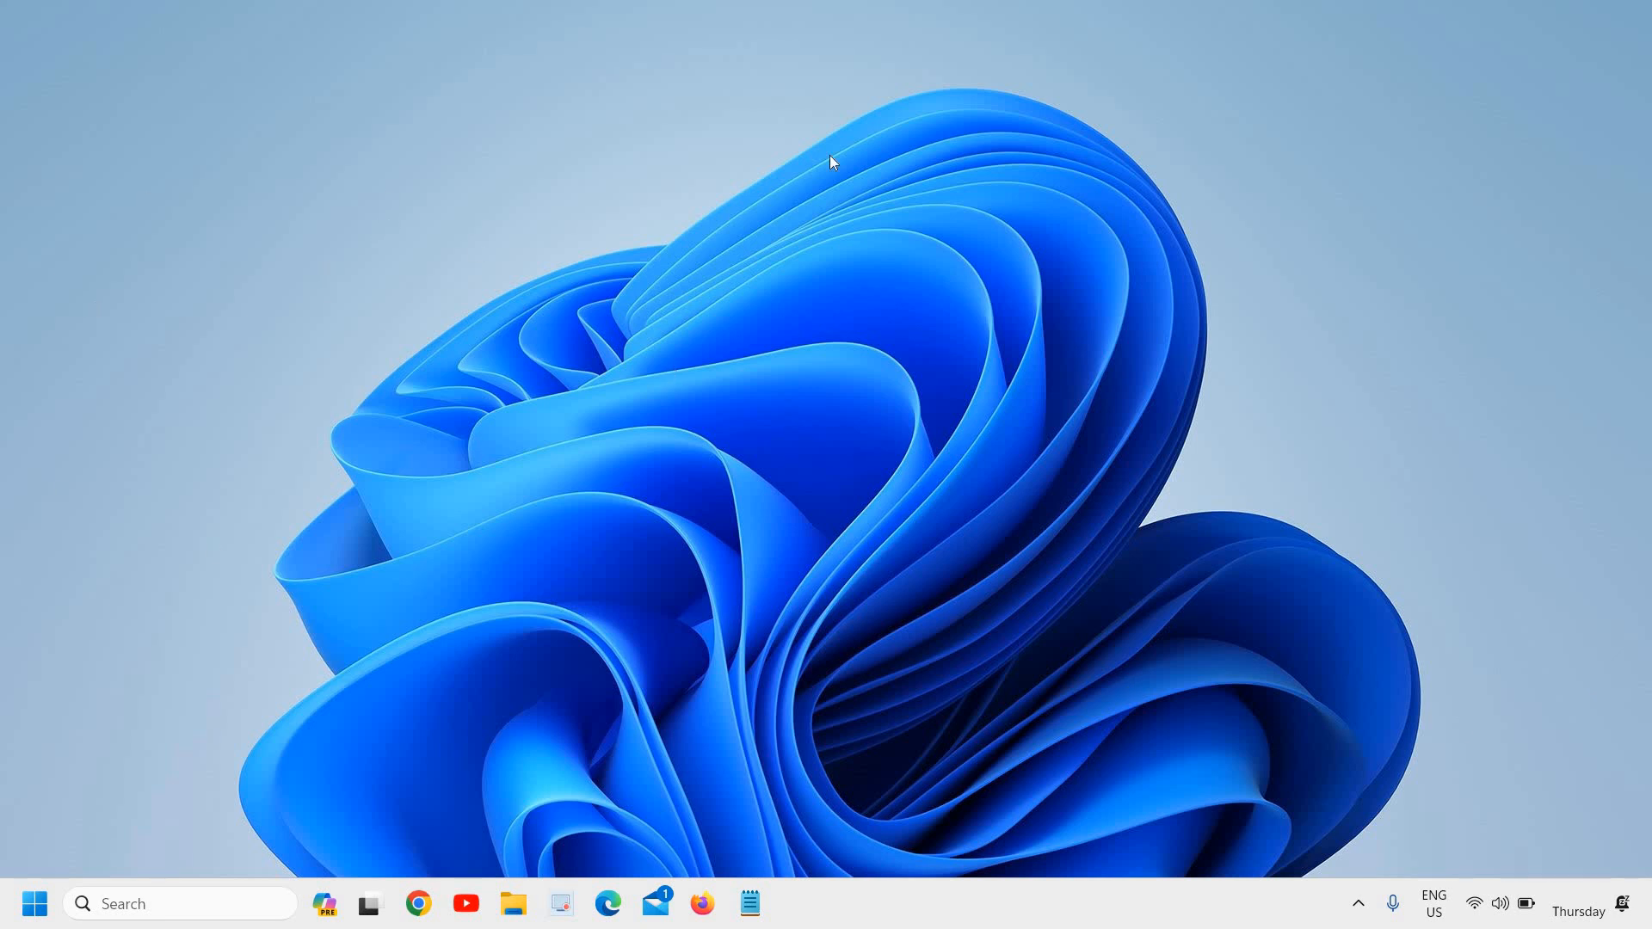
{"action": "mouse_move", "coordinate": [868, 249]}
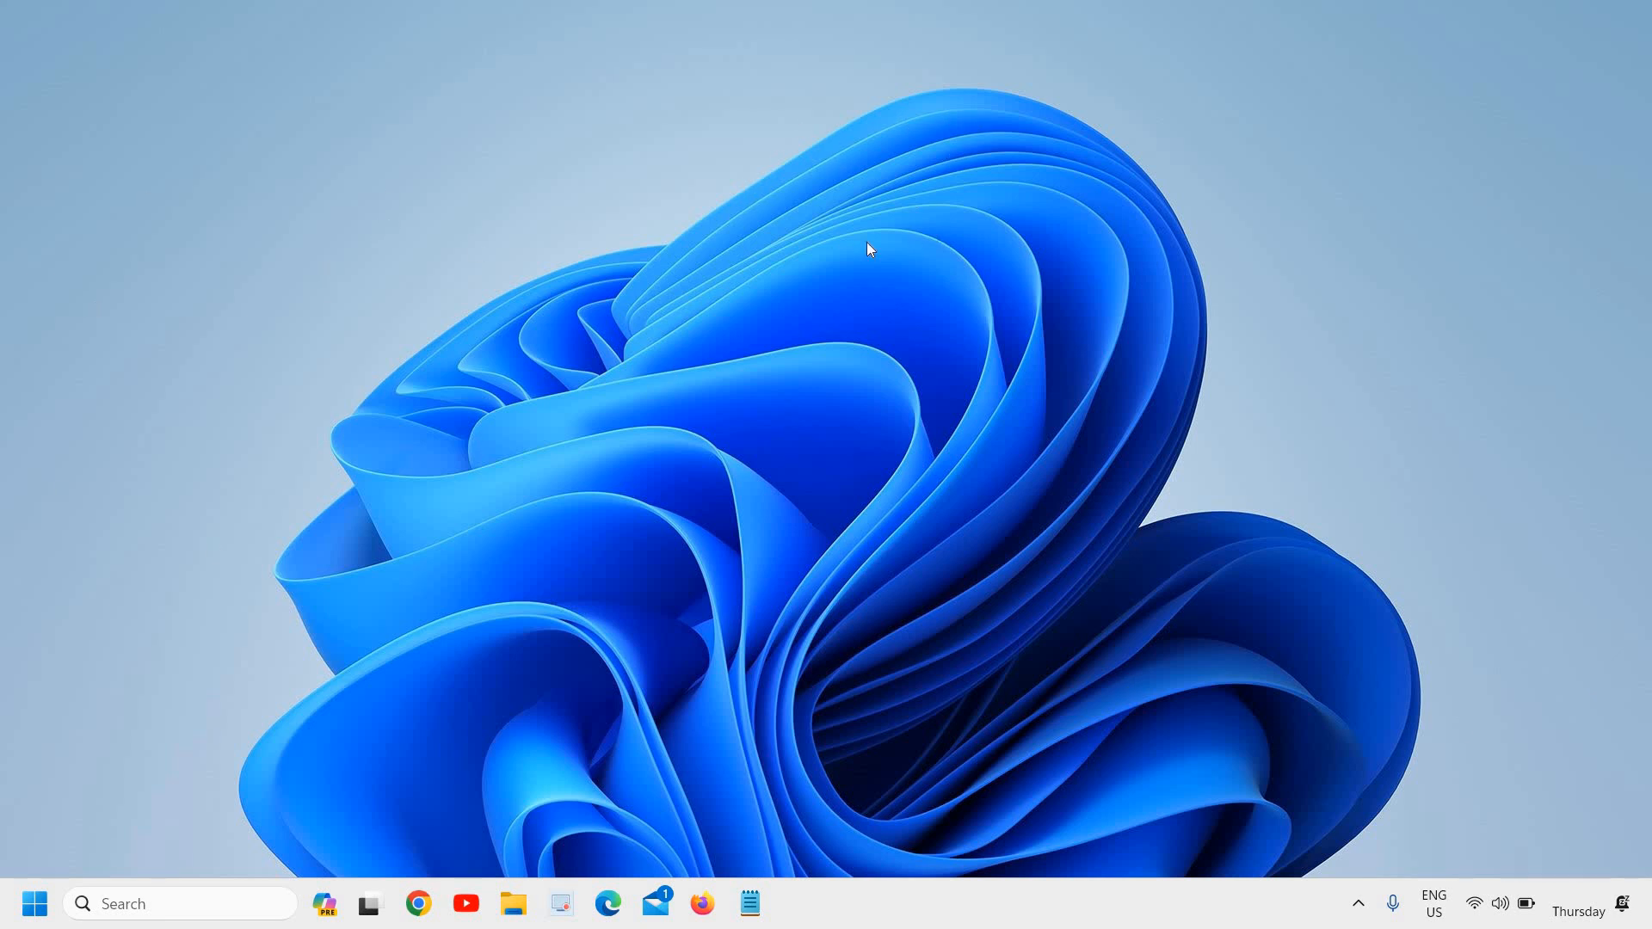
{"action": "mouse_move", "coordinate": [414, 211]}
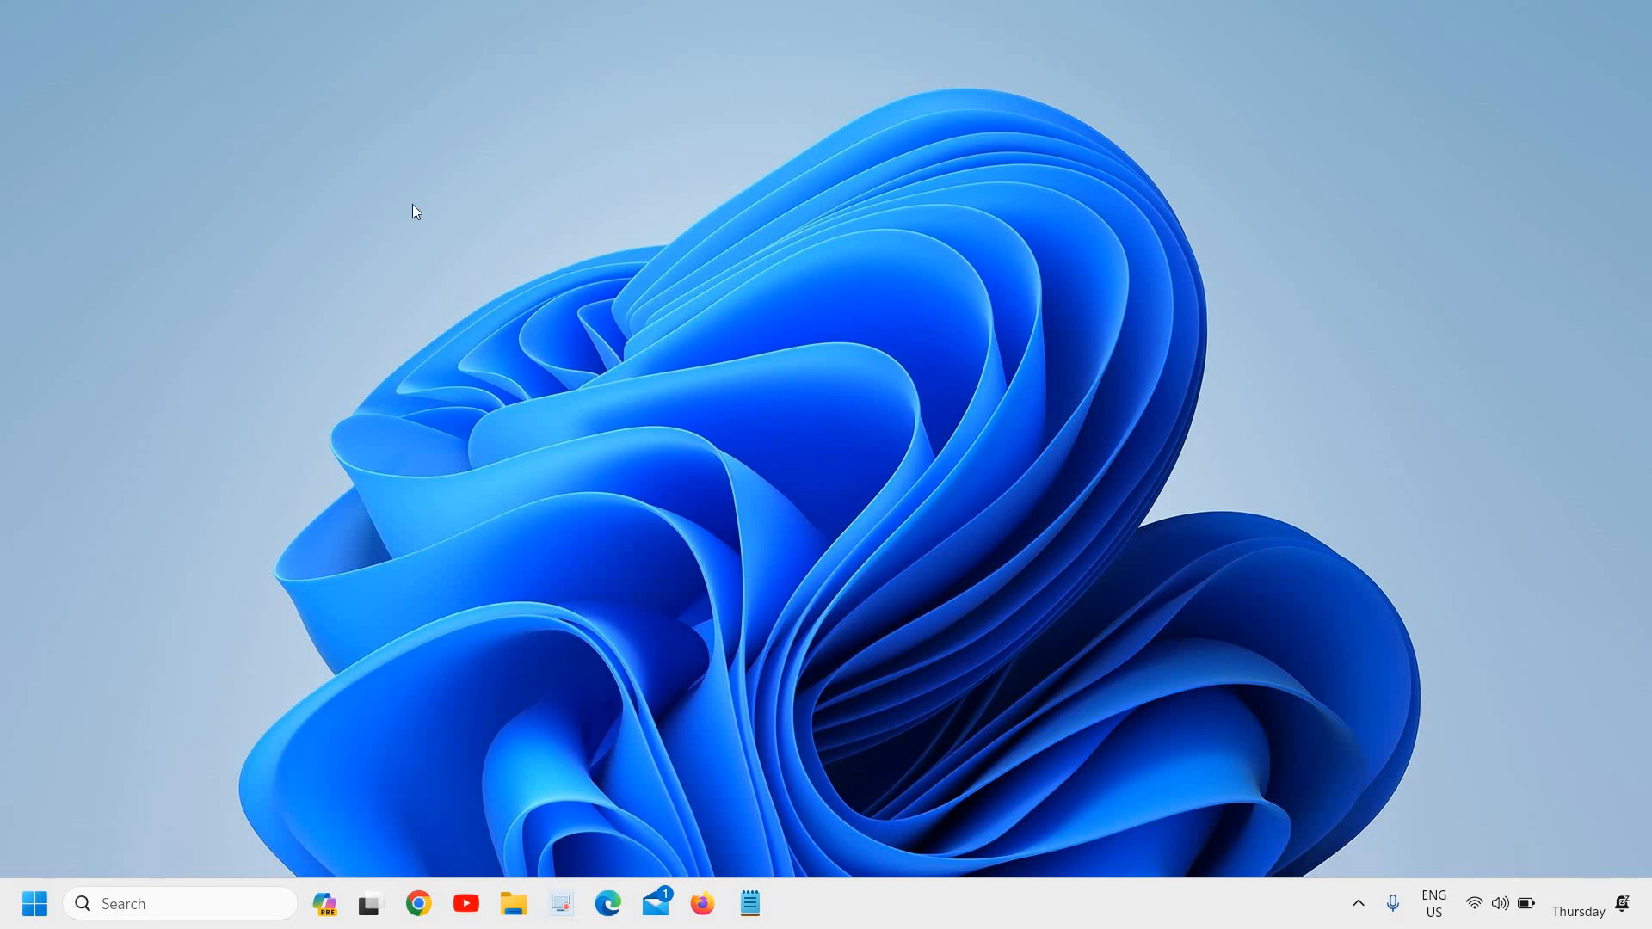
{"action": "mouse_move", "coordinate": [468, 576]}
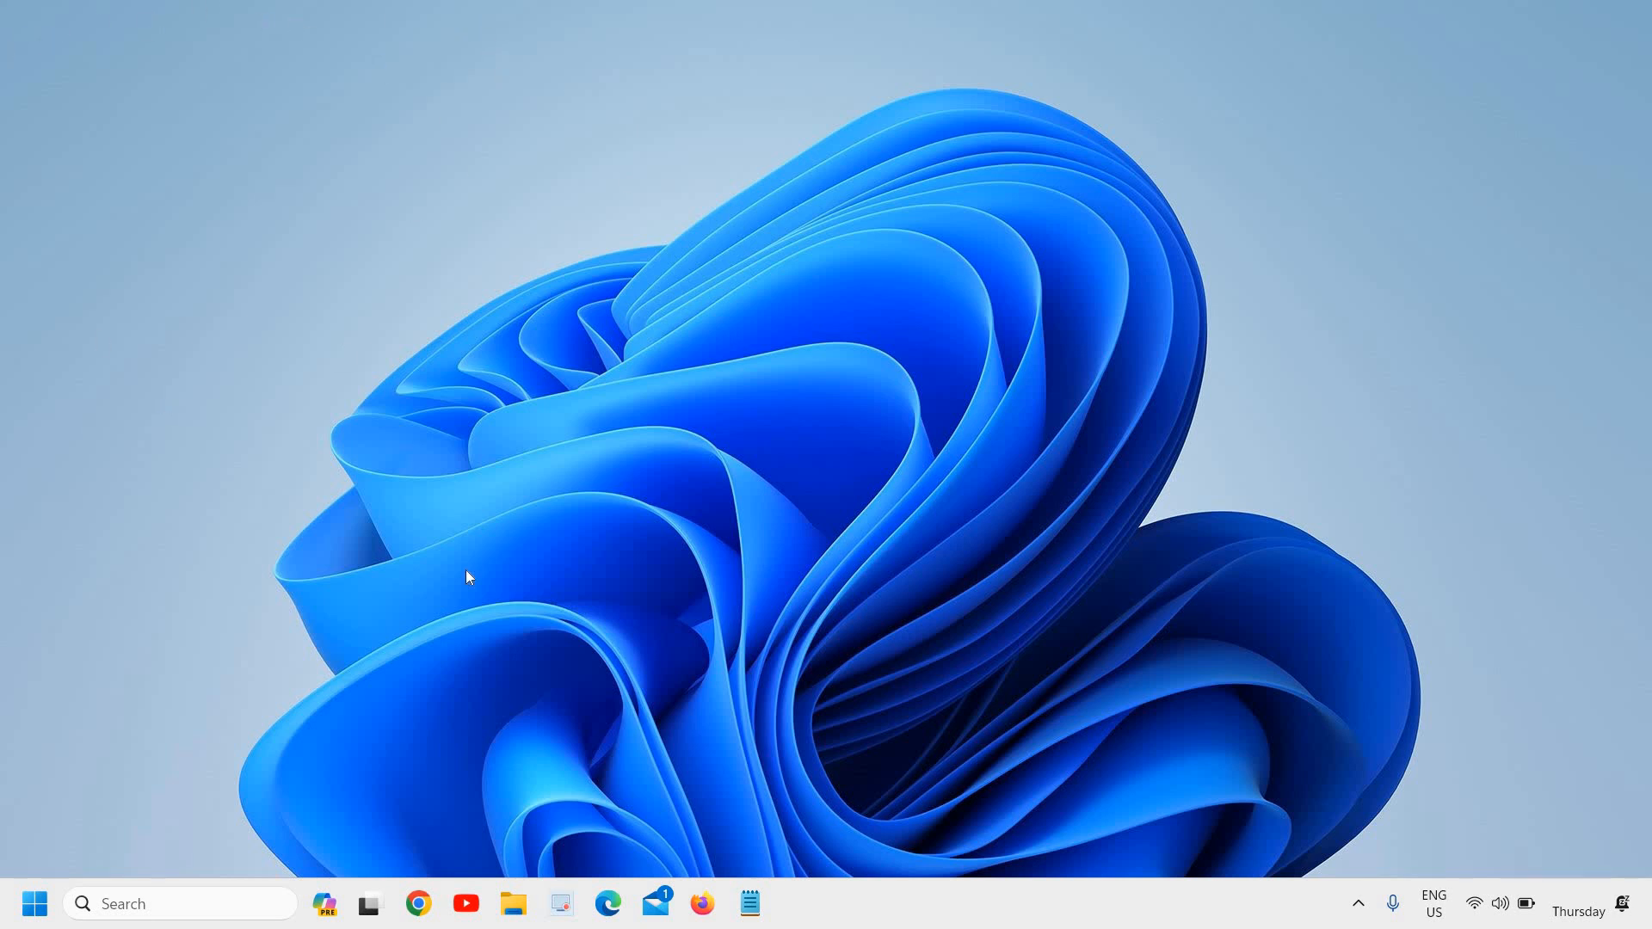
{"action": "mouse_move", "coordinate": [384, 616]}
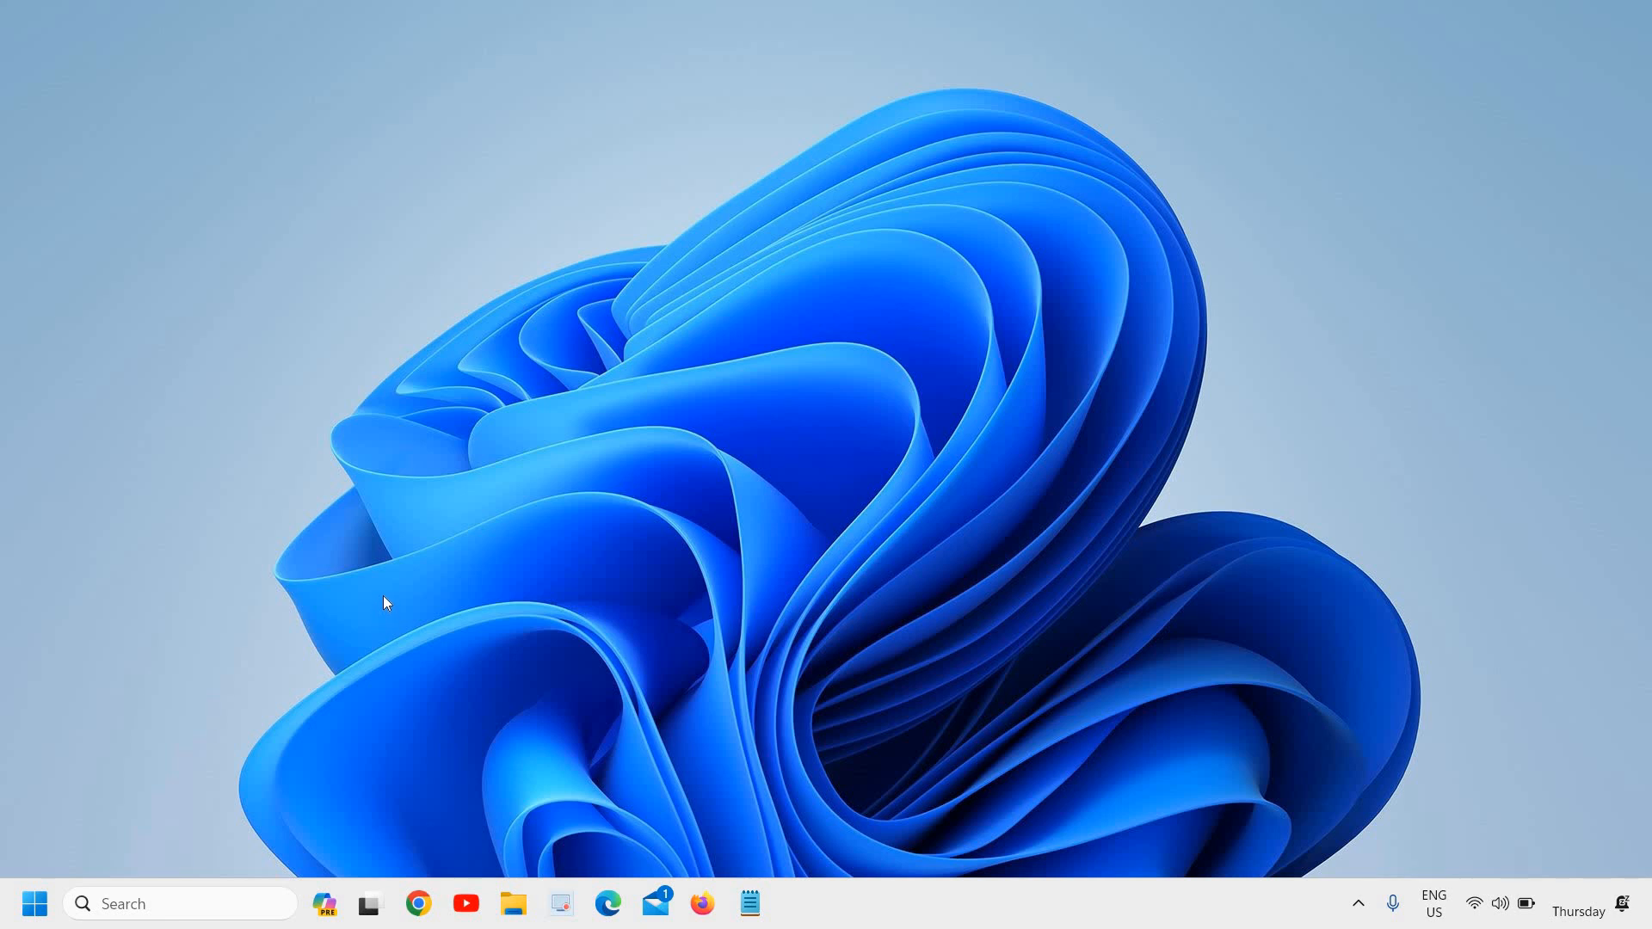
{"action": "mouse_move", "coordinate": [385, 596]}
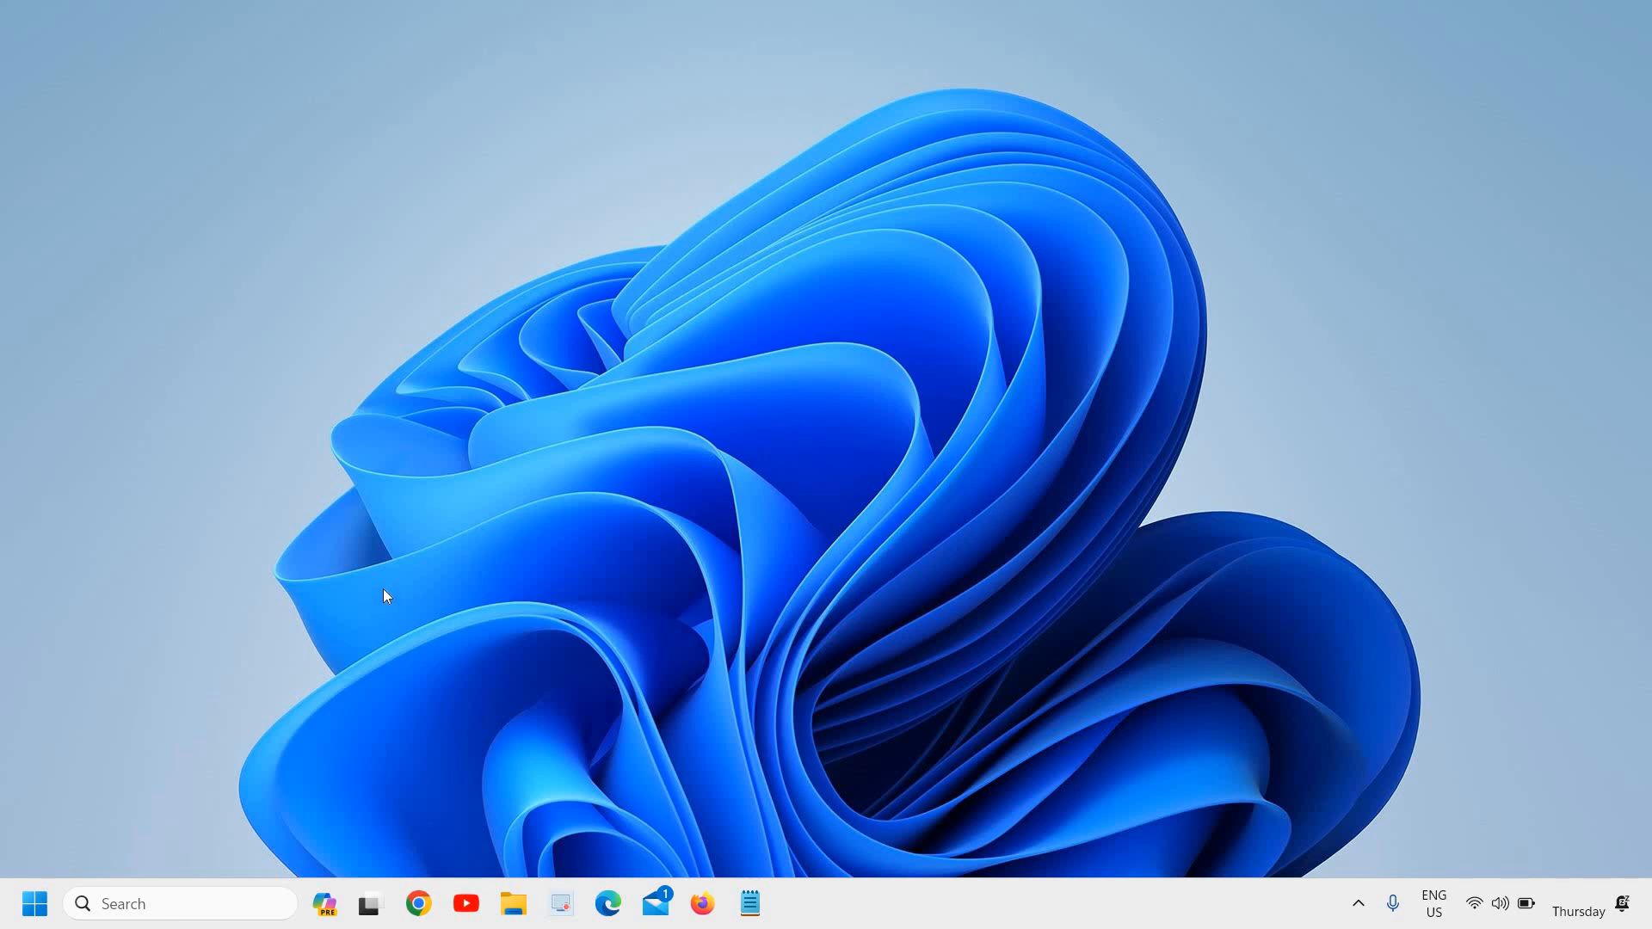
{"action": "mouse_move", "coordinate": [408, 566]}
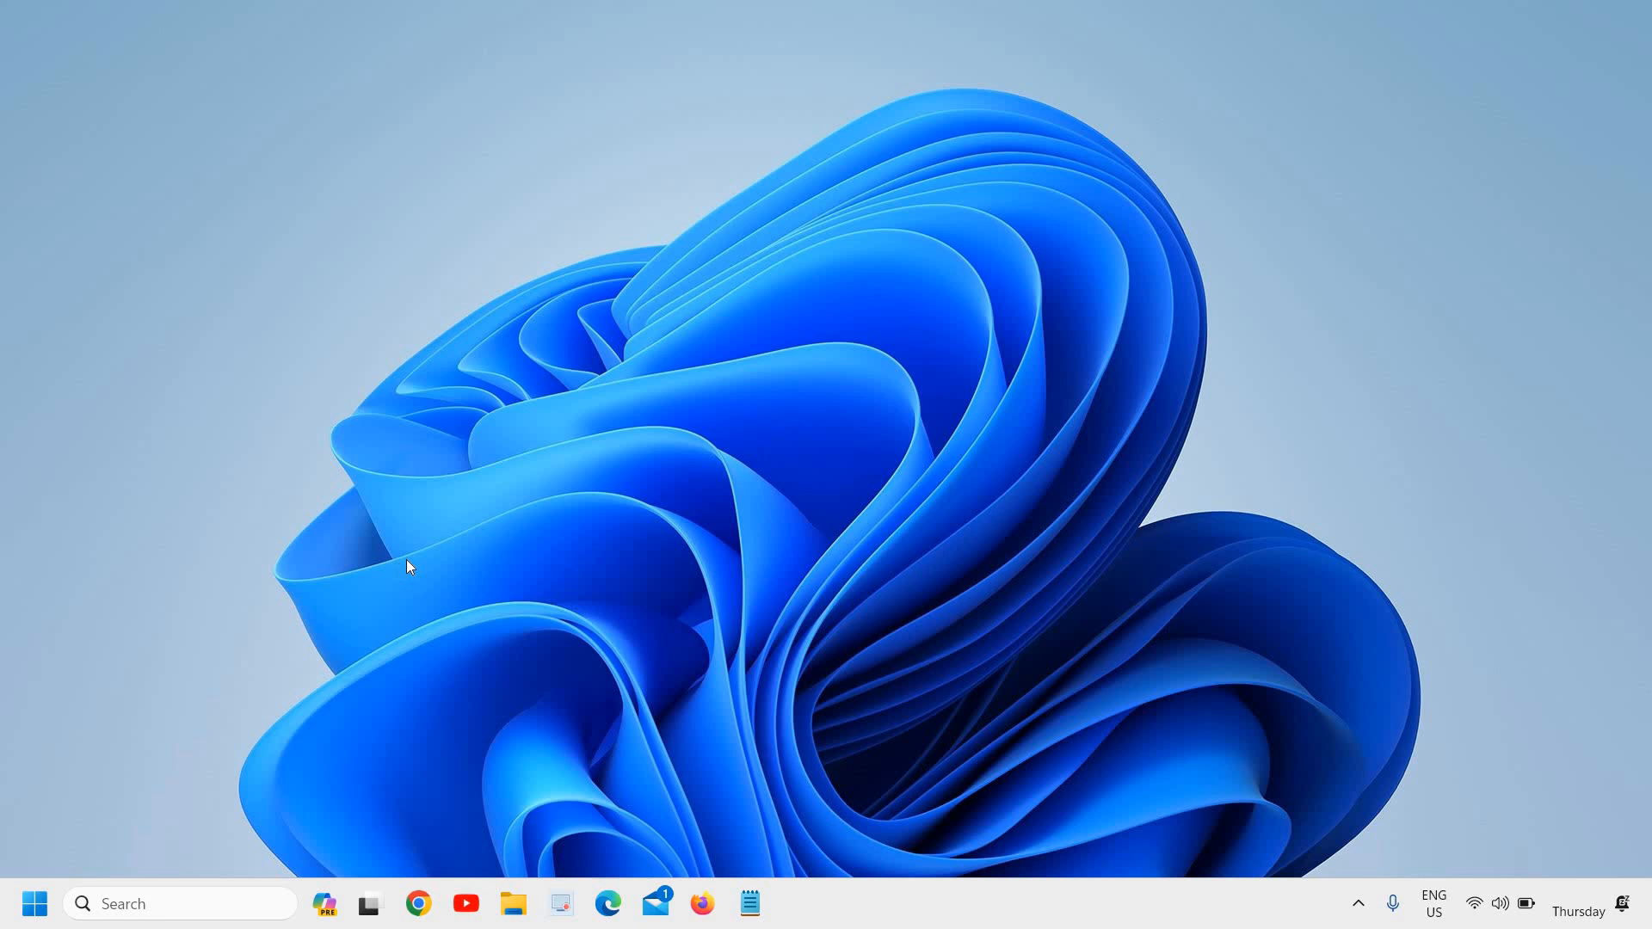
{"action": "mouse_move", "coordinate": [409, 557]}
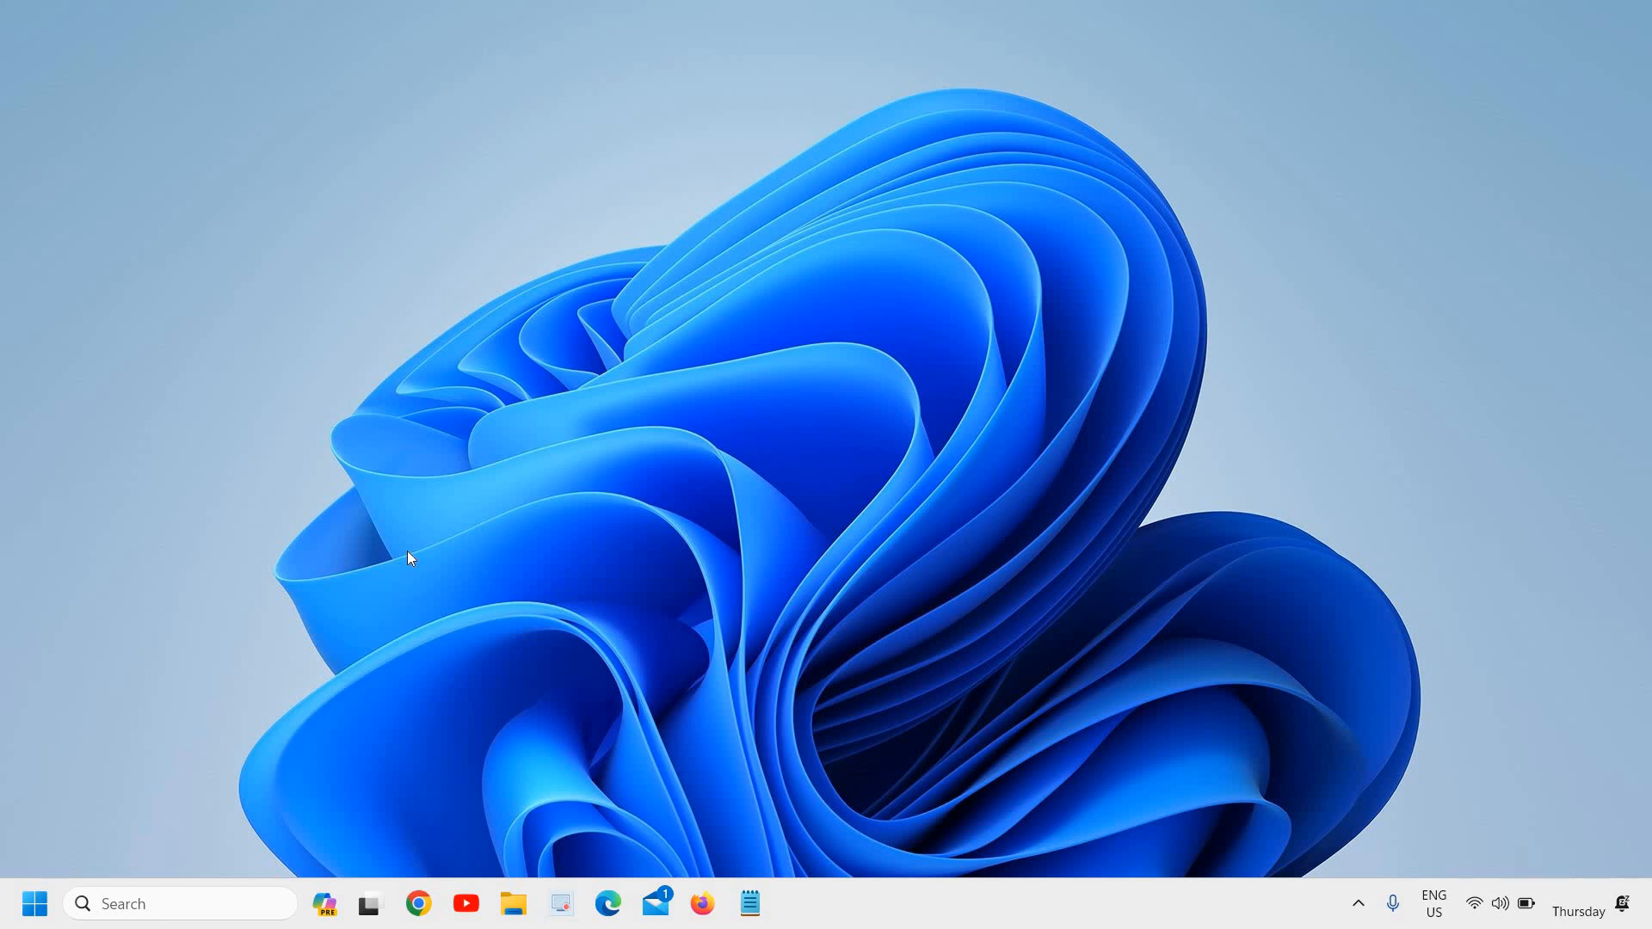